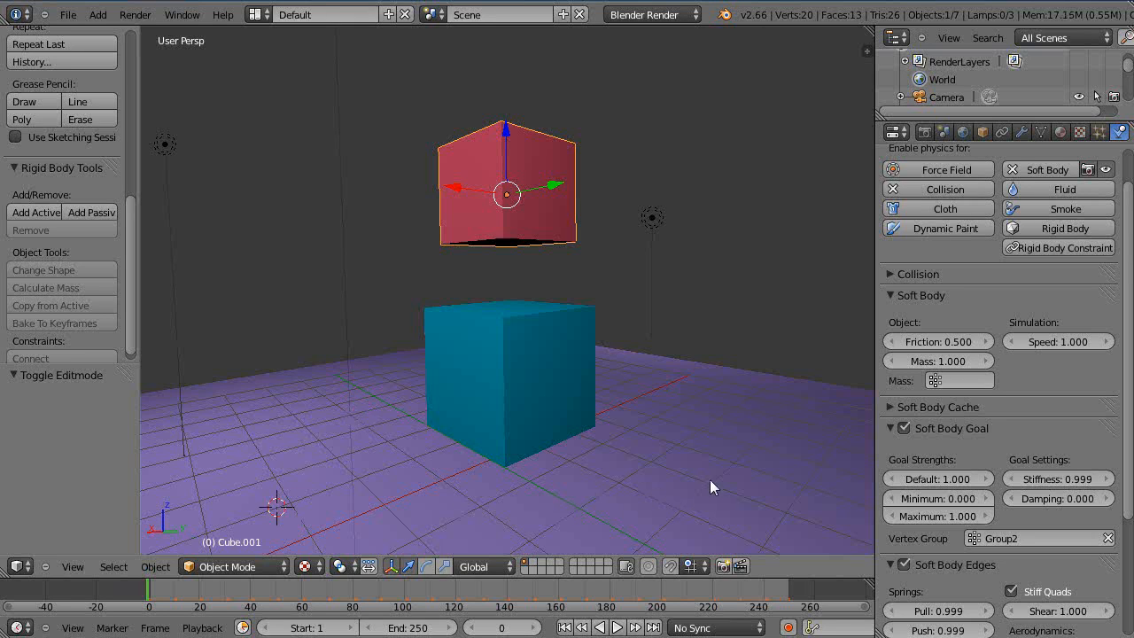
pyautogui.moveTo(695, 392)
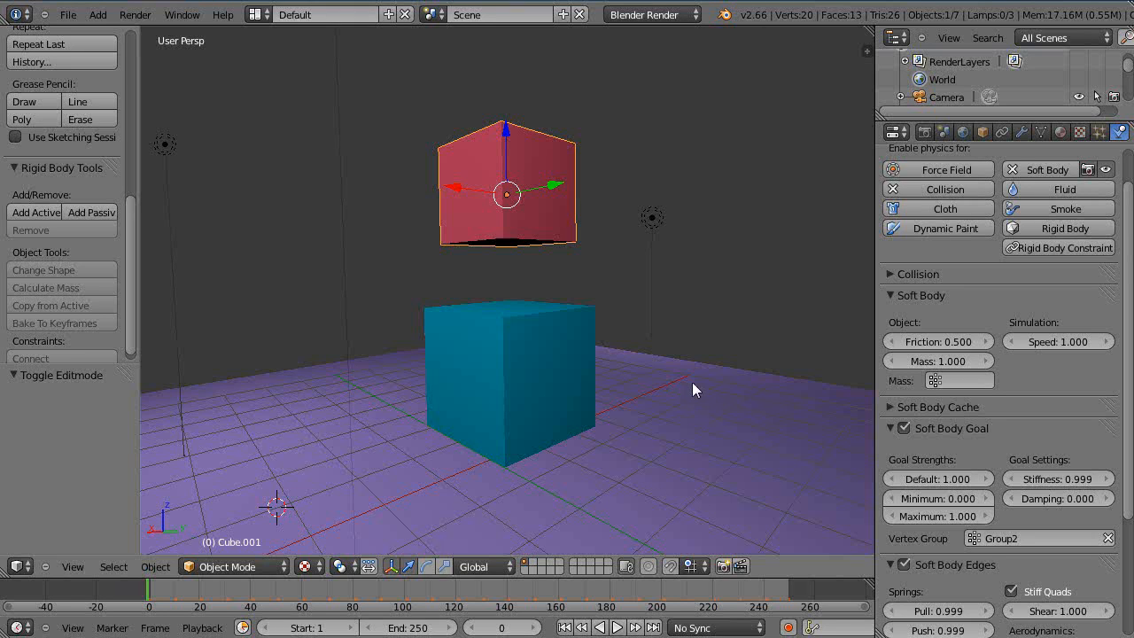
pyautogui.moveTo(691, 358)
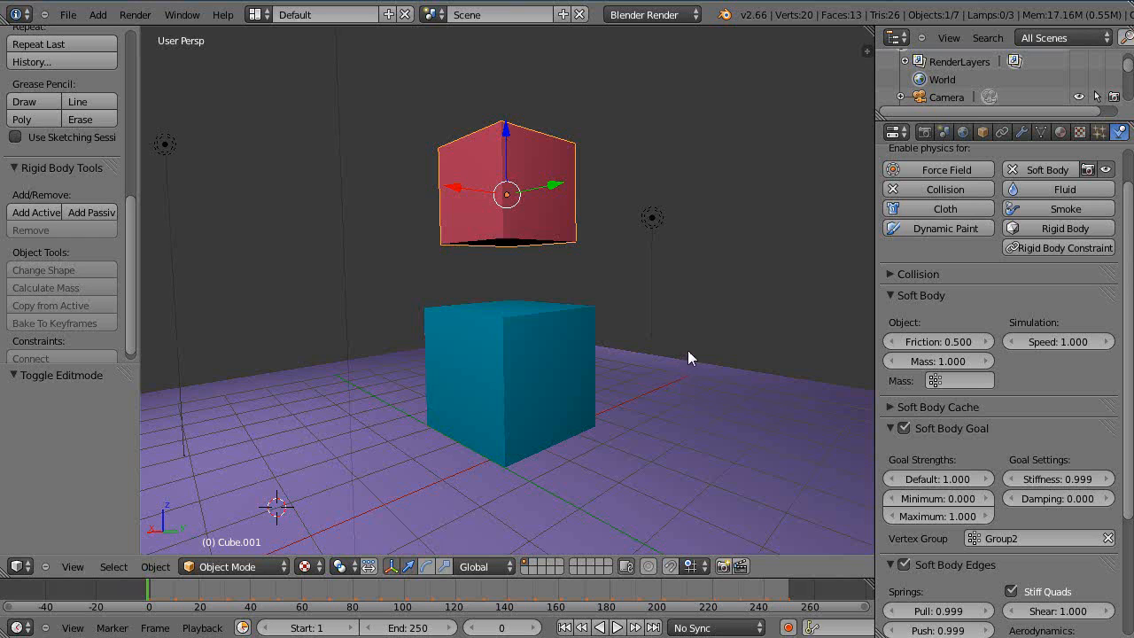
pyautogui.moveTo(479, 388)
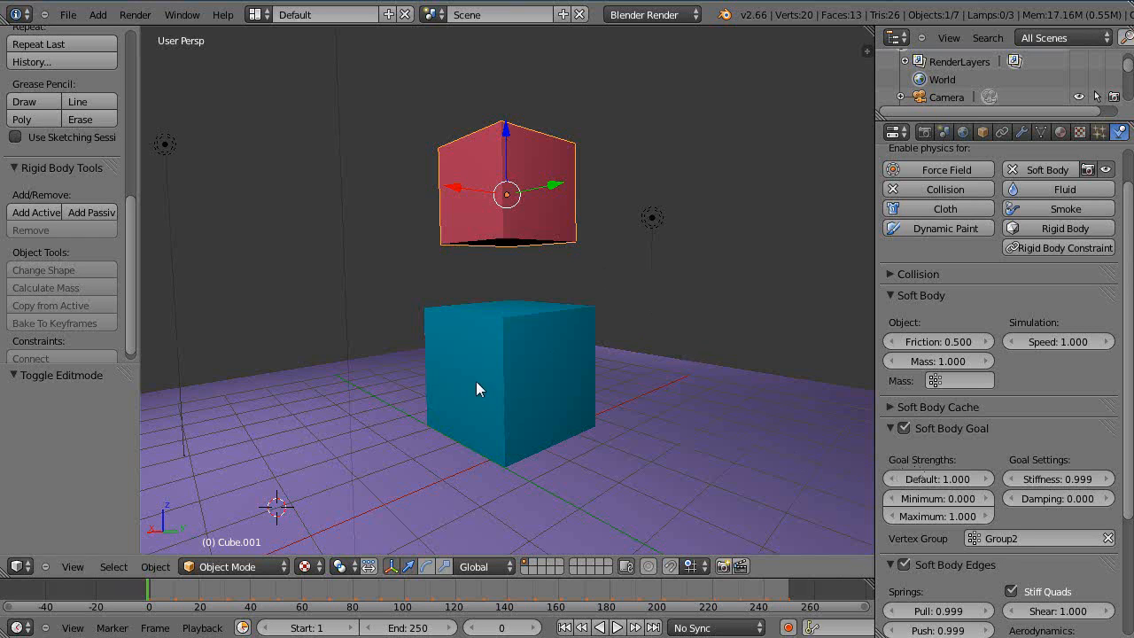
# Step: Select the blue cube to view its soft body settings, then stop and rewind the drop-test playback
pyautogui.click(510, 381)
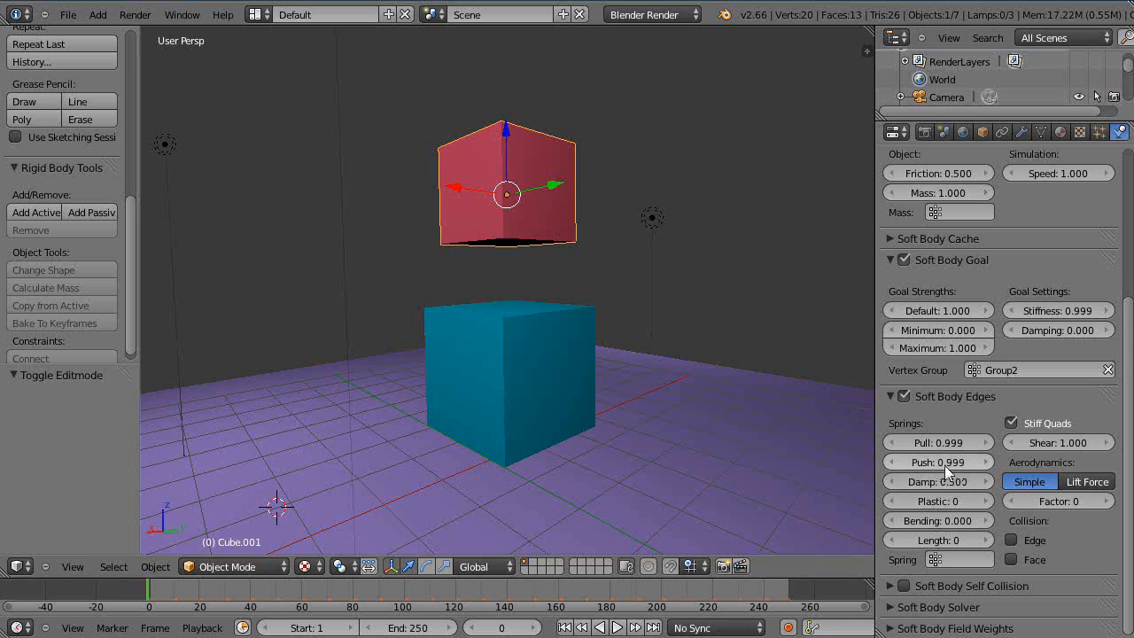
pyautogui.moveTo(571, 230)
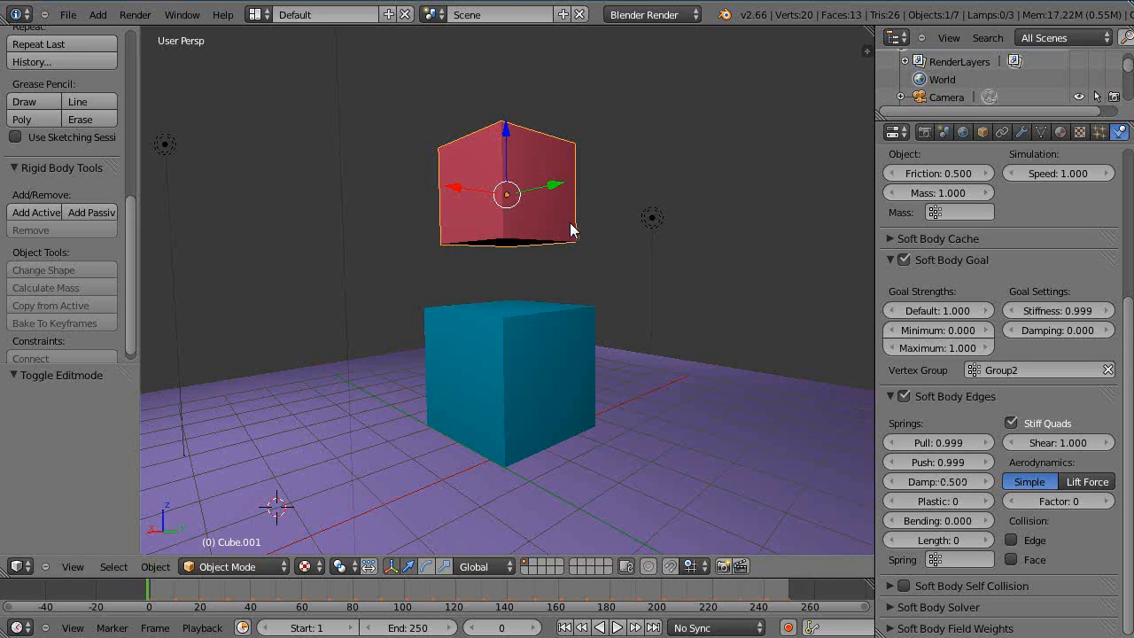
pyautogui.moveTo(452, 232)
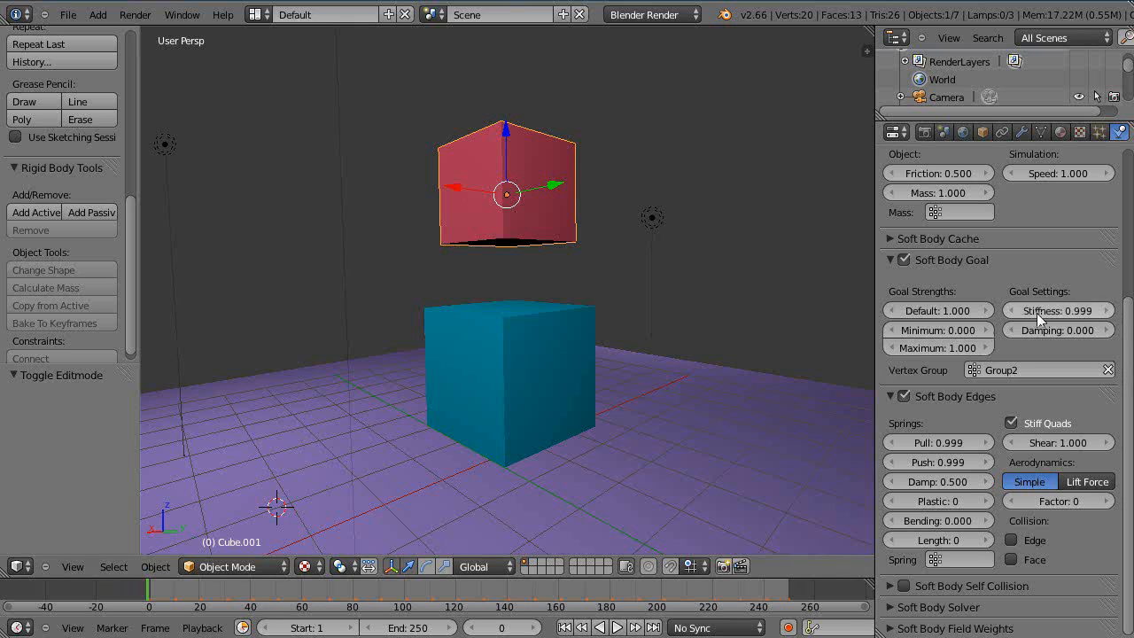
pyautogui.moveTo(1049, 452)
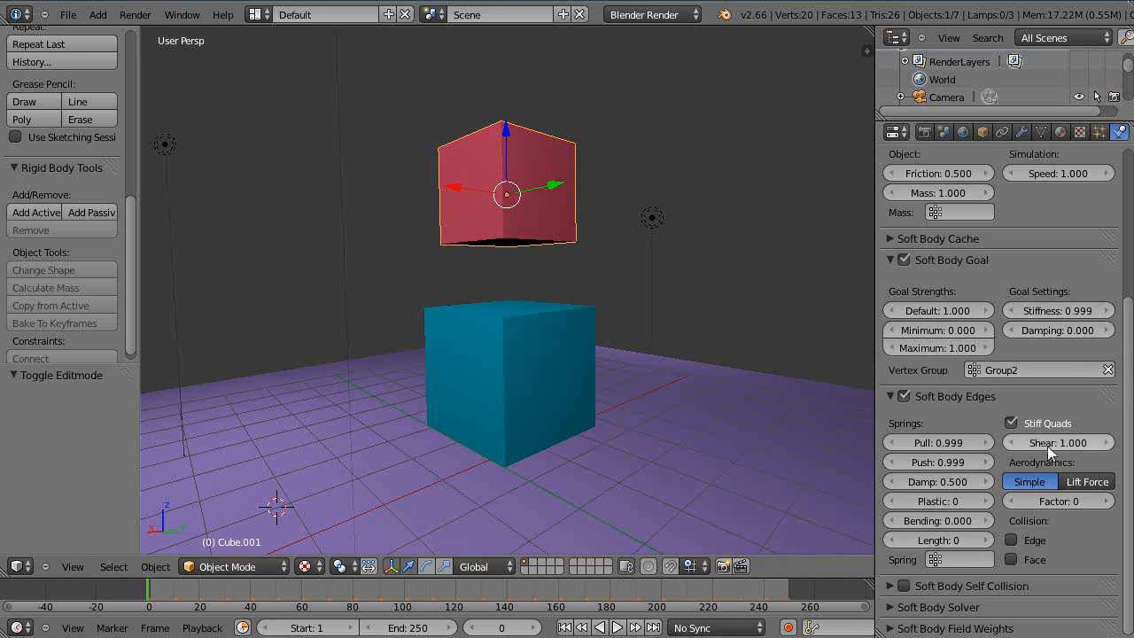
pyautogui.moveTo(570, 146)
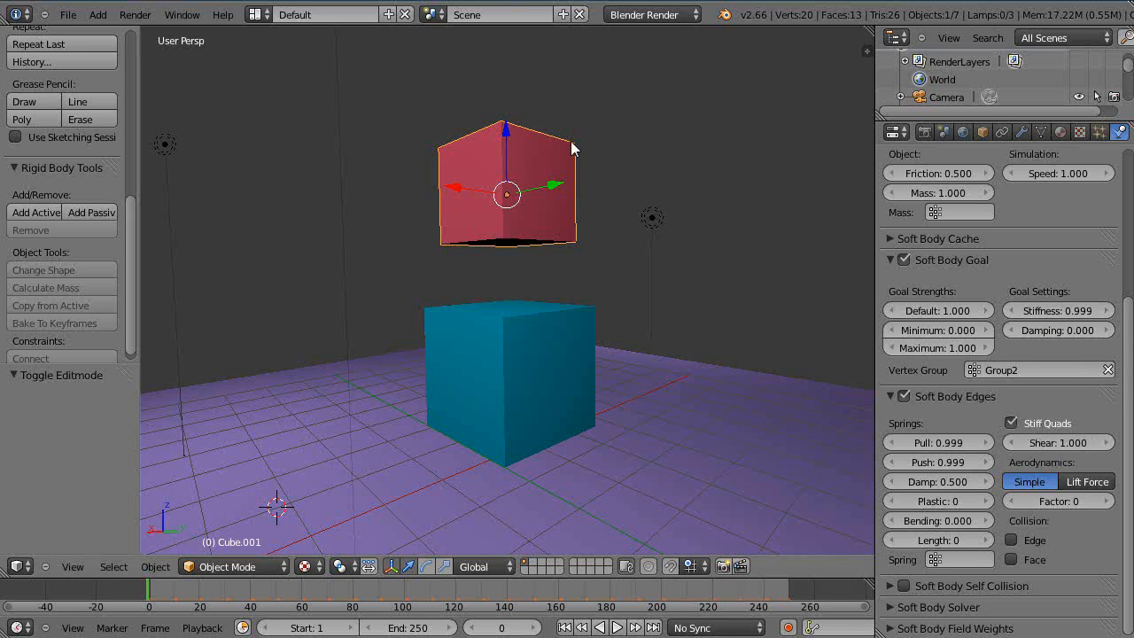
pyautogui.moveTo(470, 170)
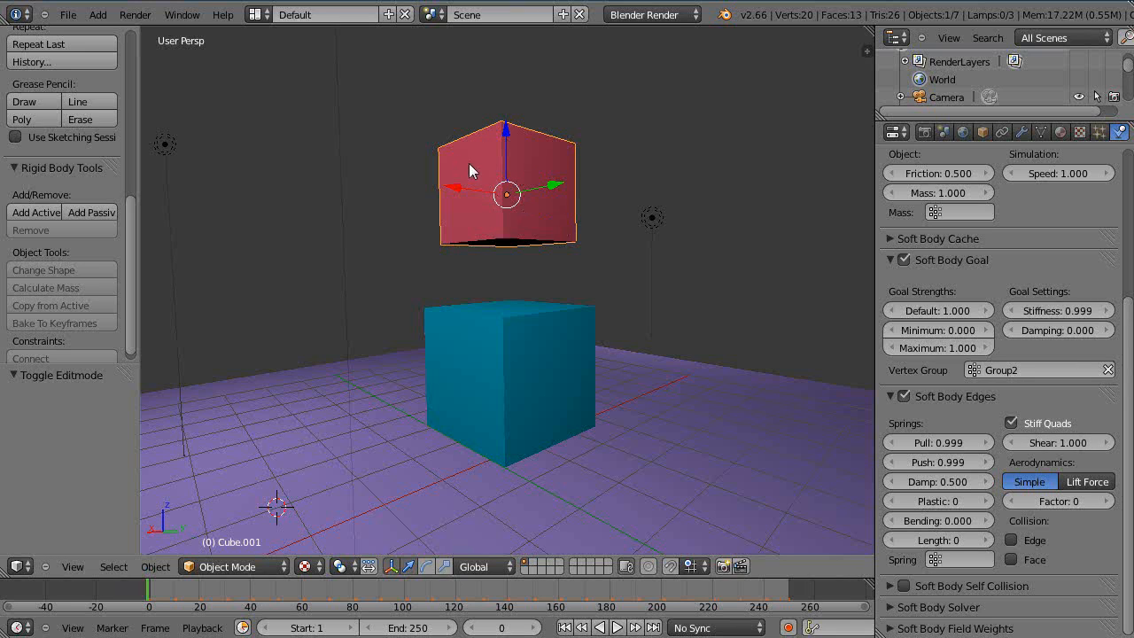
pyautogui.click(510, 381)
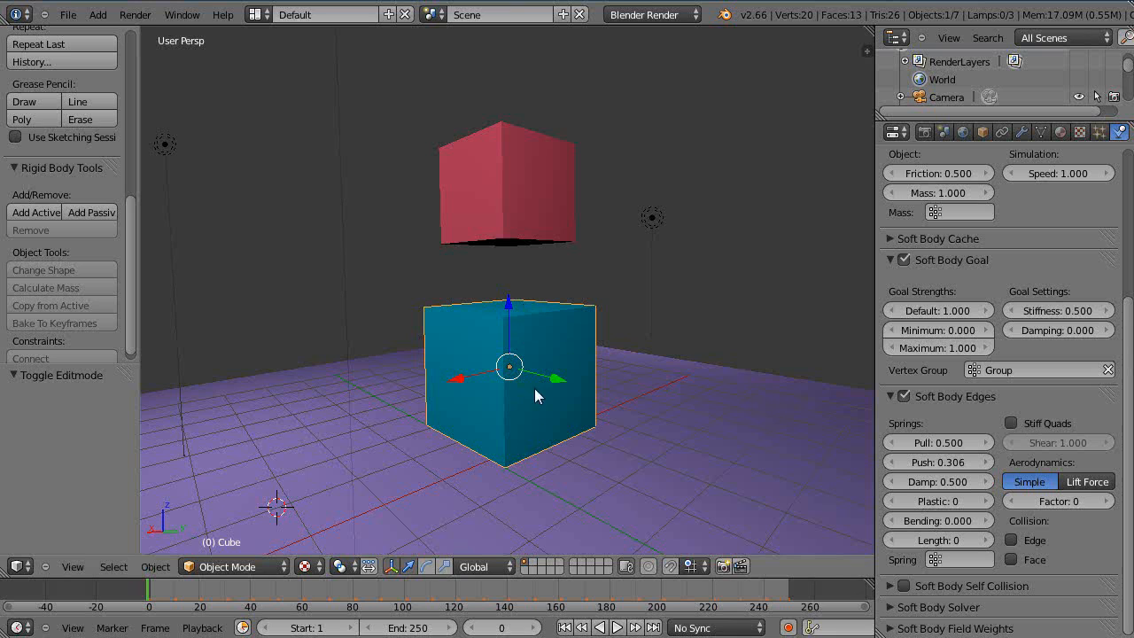
pyautogui.moveTo(234, 528)
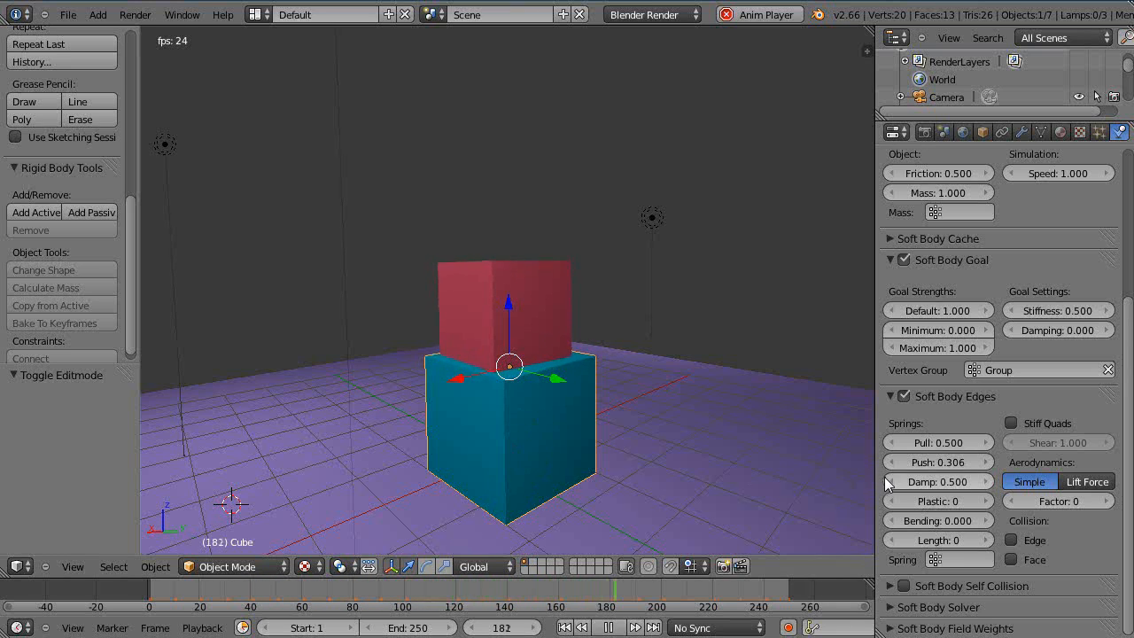
pyautogui.click(599, 627)
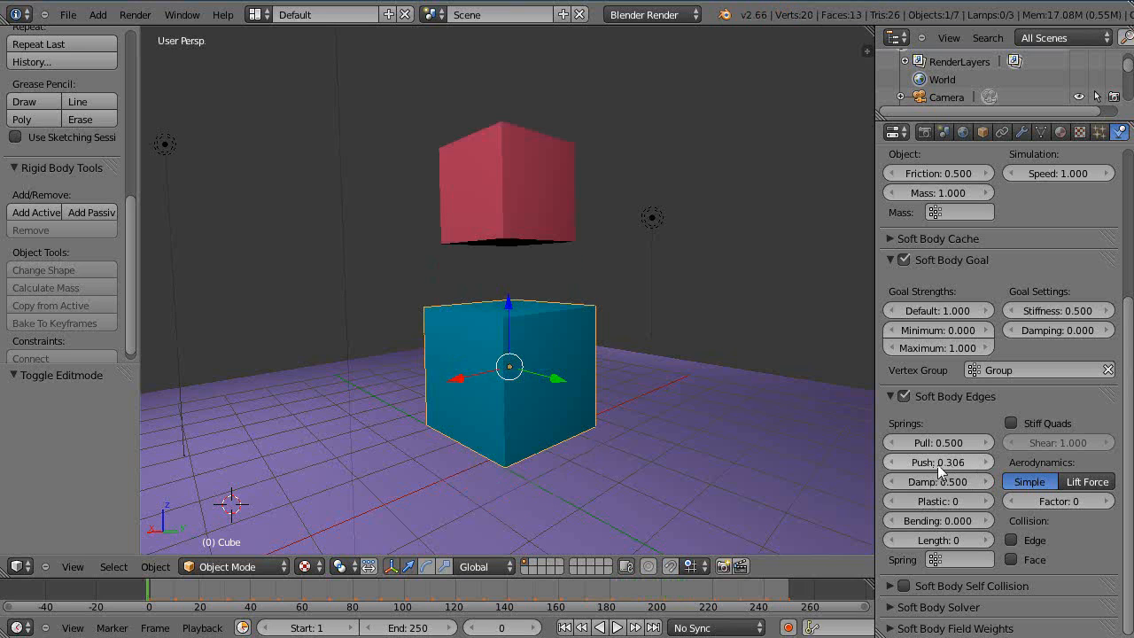
pyautogui.moveTo(939, 461)
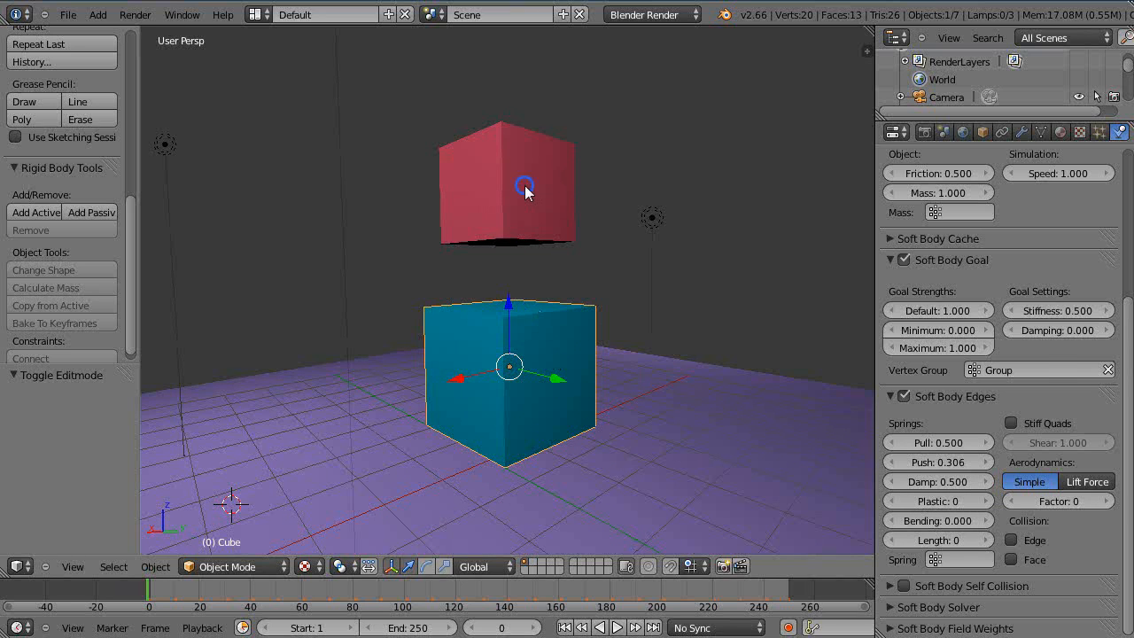
# Step: Select the red cube to show its Soft Body settings with Pull 0.999 and Stiff Quads on
pyautogui.click(506, 187)
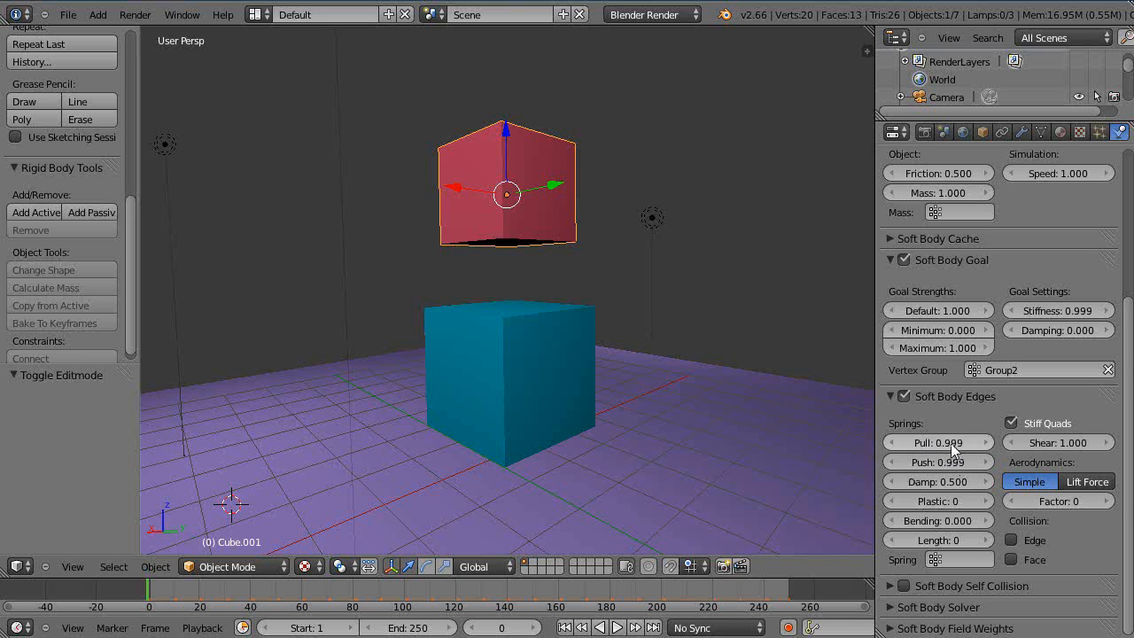
pyautogui.moveTo(939, 443)
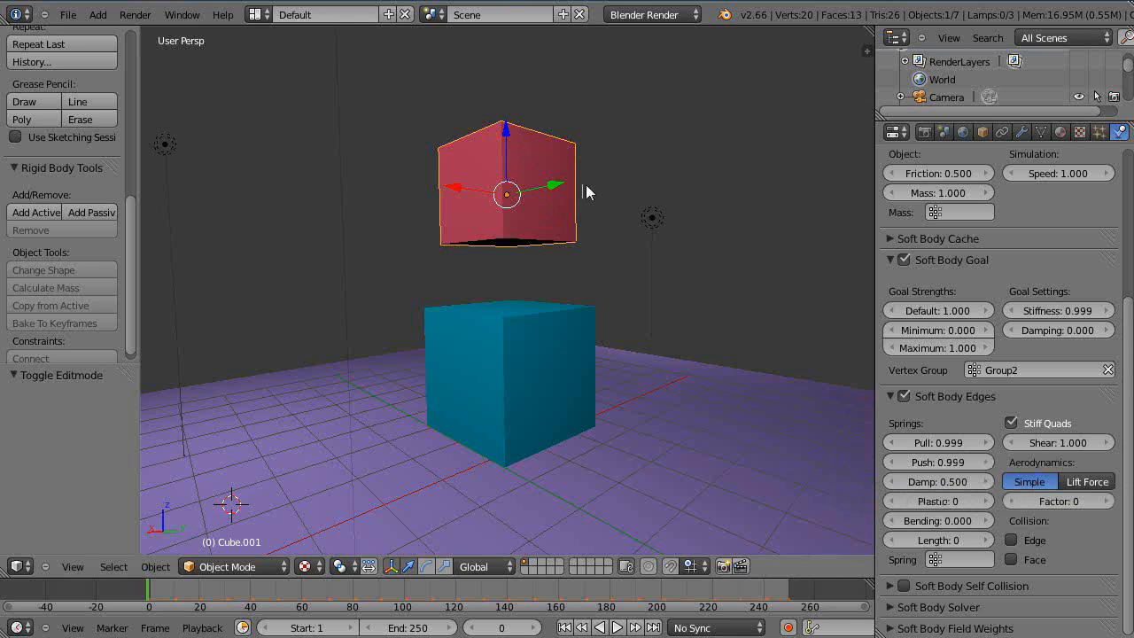
pyautogui.moveTo(564, 202)
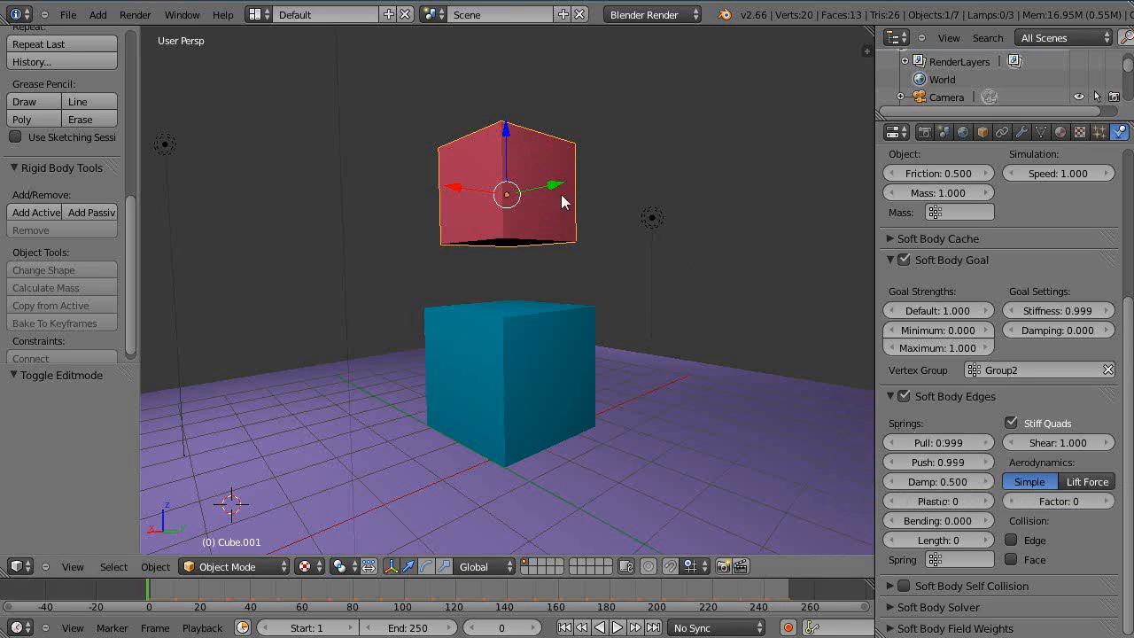
# Step: In Edit Mode, assign the red cube's top four vertices to Group2 at weight 1.000
pyautogui.press('Tab')
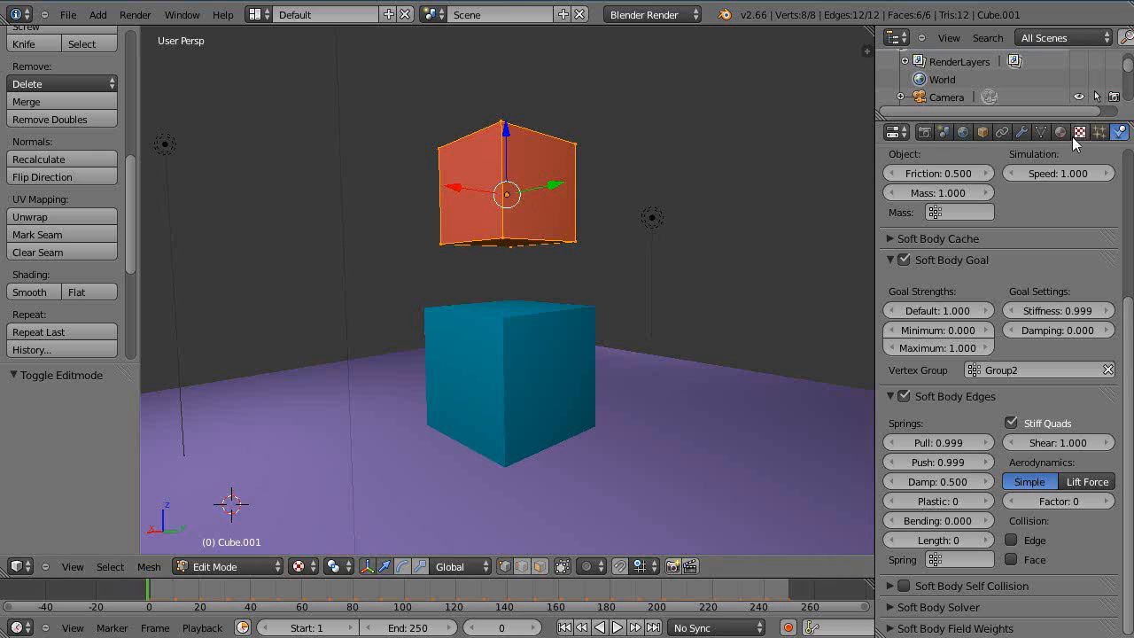
pyautogui.click(1042, 131)
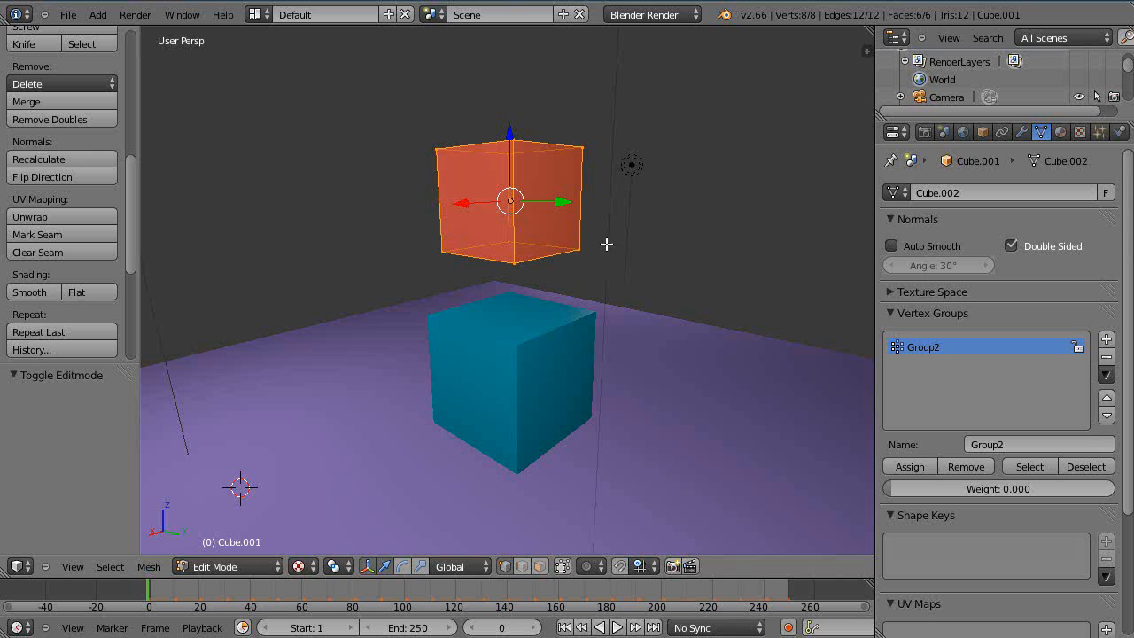
pyautogui.press('a')
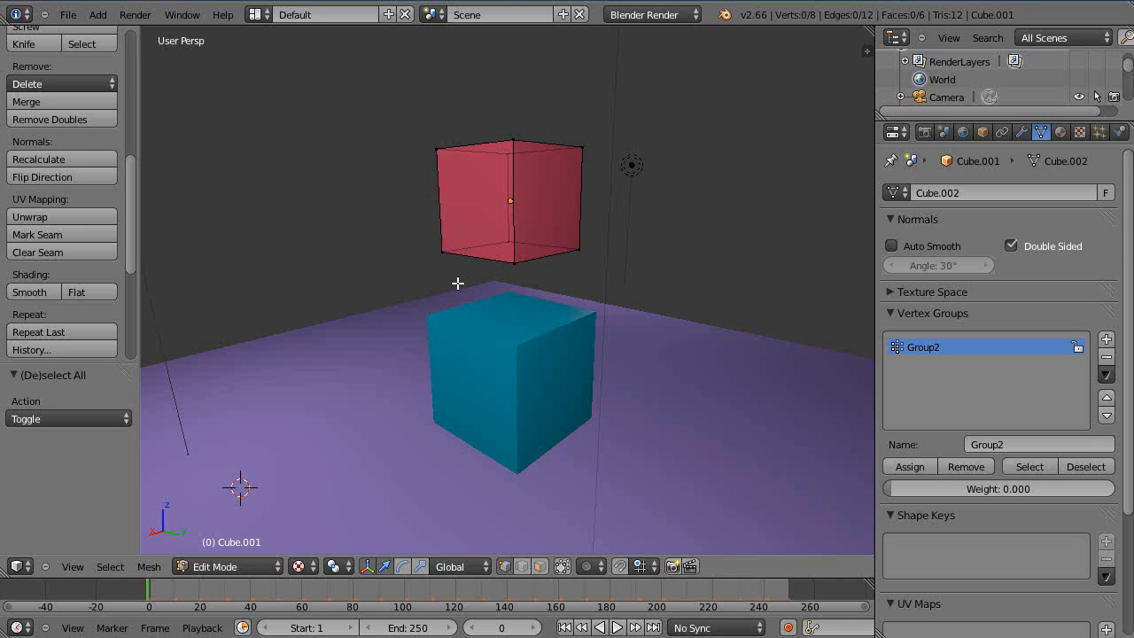
pyautogui.moveTo(582, 246)
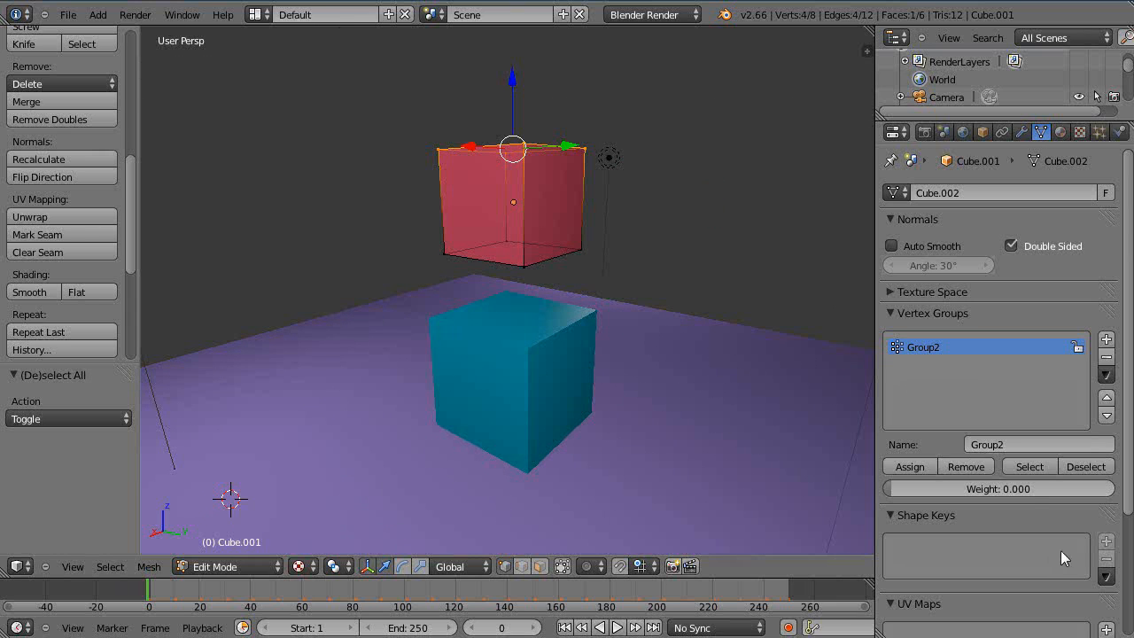
pyautogui.click(1000, 489)
pyautogui.write('1')
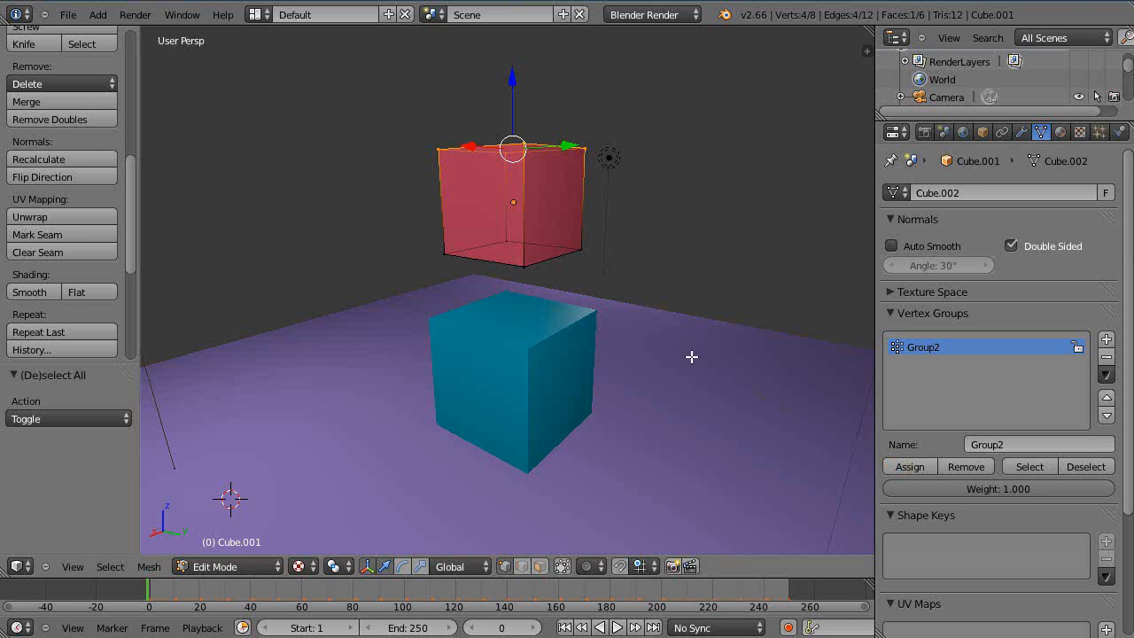
pyautogui.press('Tab')
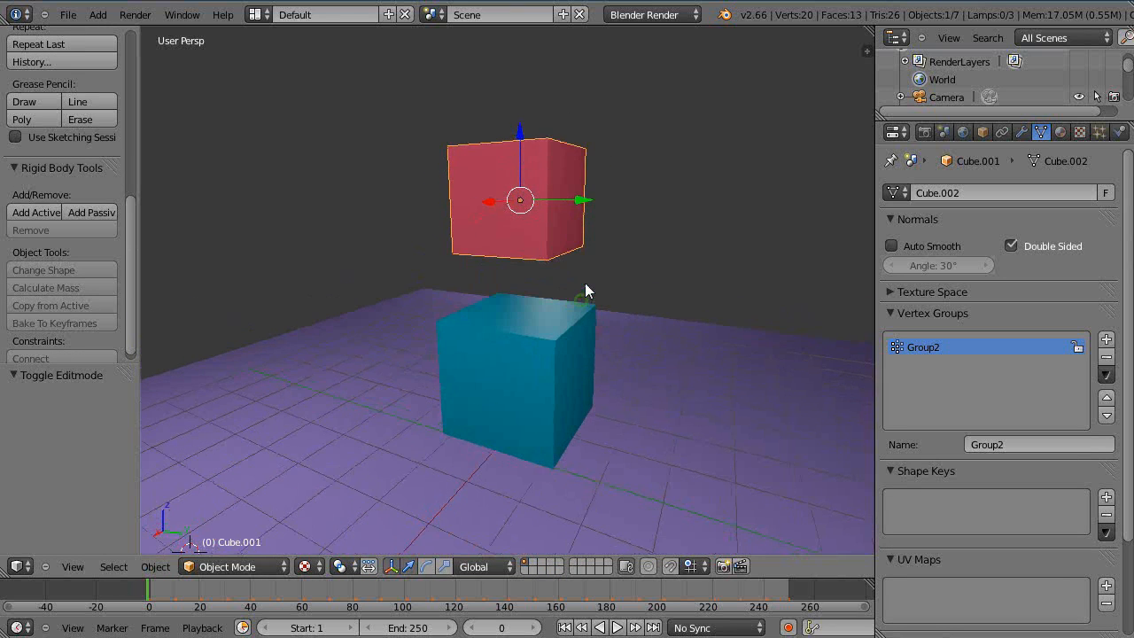
pyautogui.moveTo(585, 262)
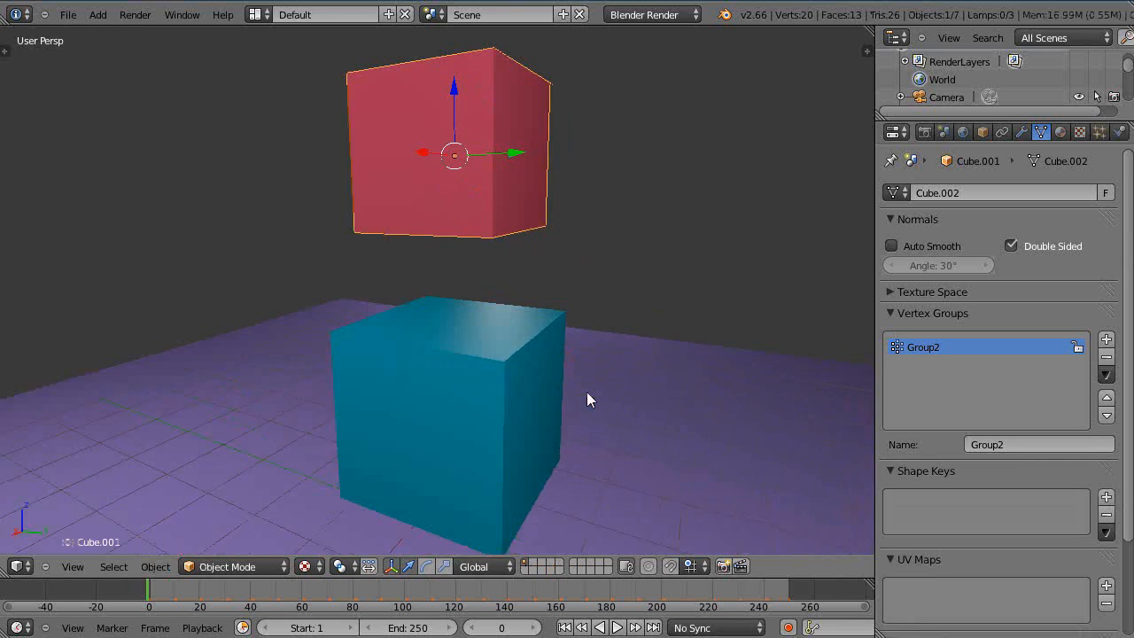
# Step: Switch the red cube's Properties editor to the Physics context showing the Soft Body panels
pyautogui.click(617, 628)
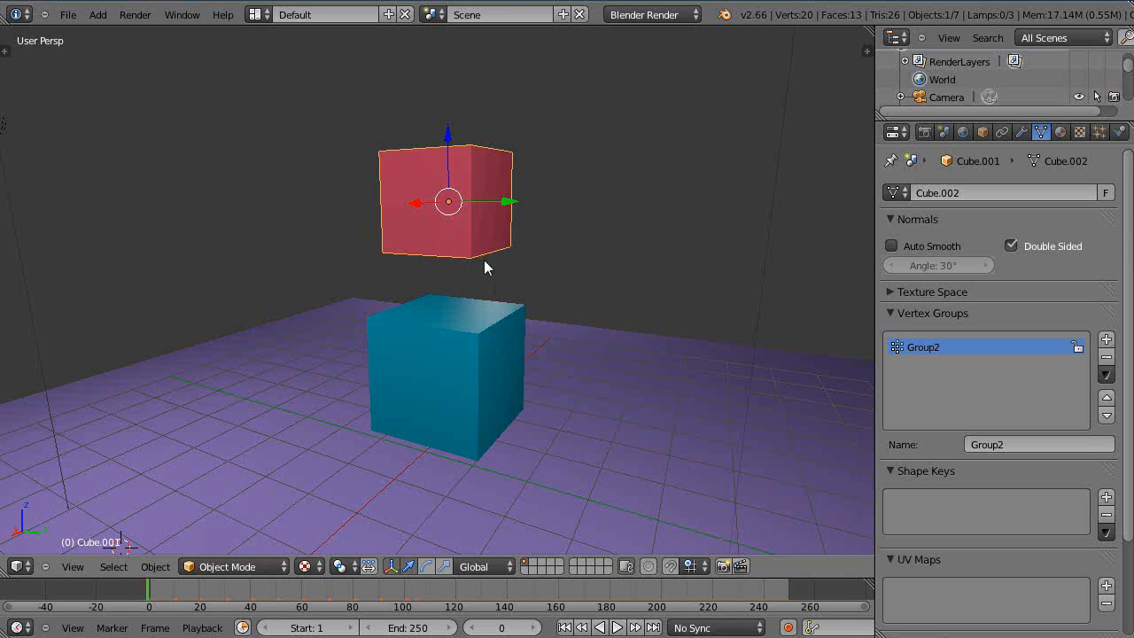
pyautogui.moveTo(576, 373)
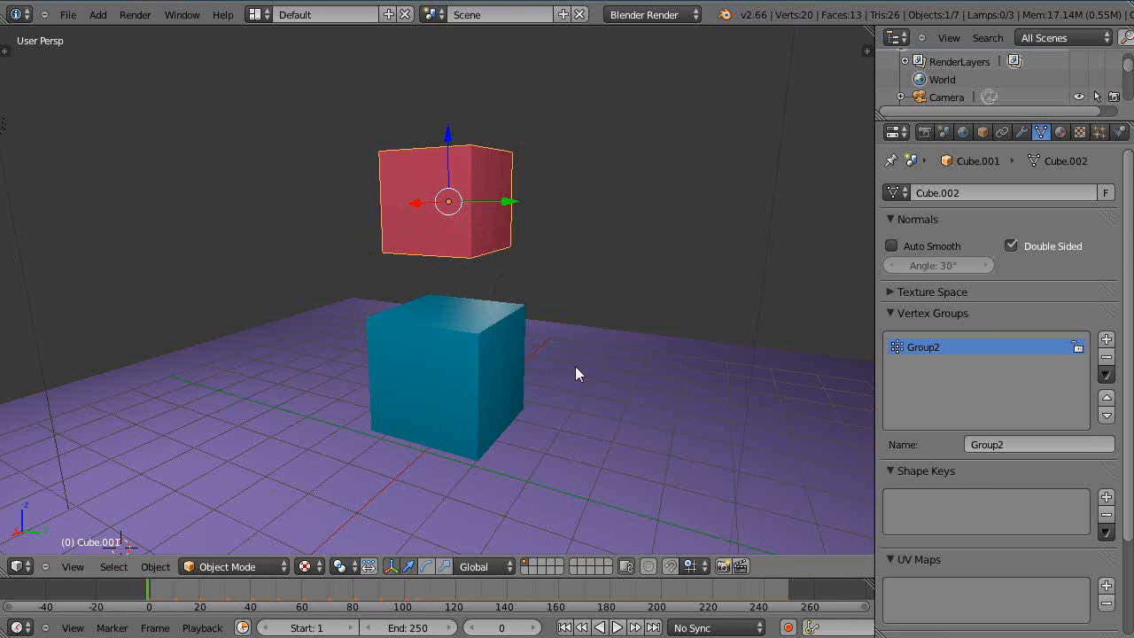
pyautogui.moveTo(482, 333)
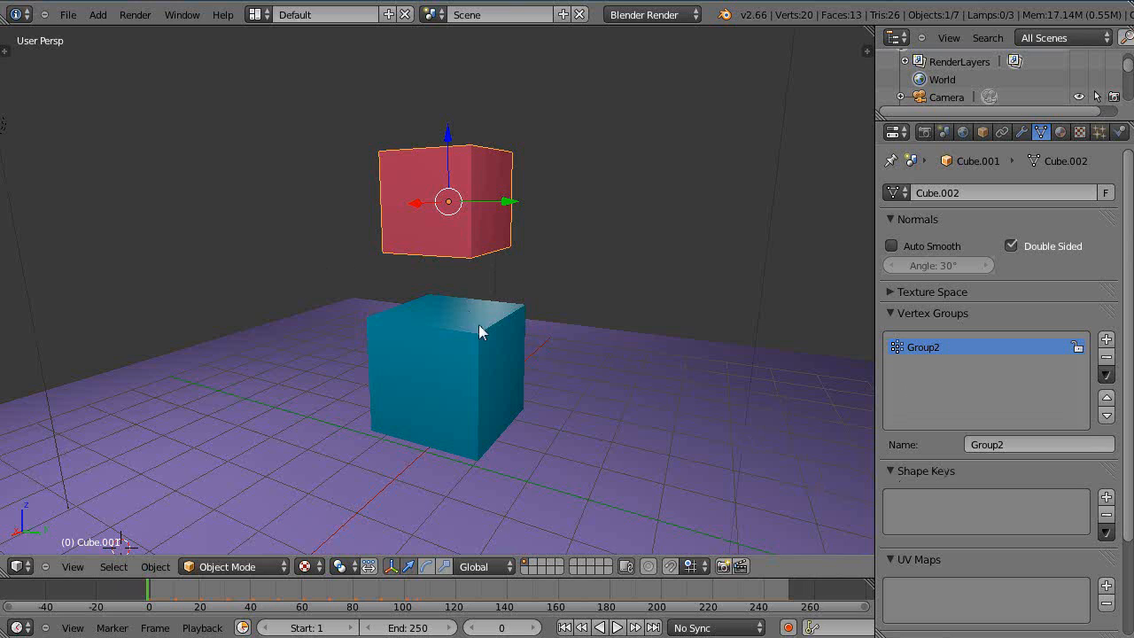
pyautogui.moveTo(596, 241)
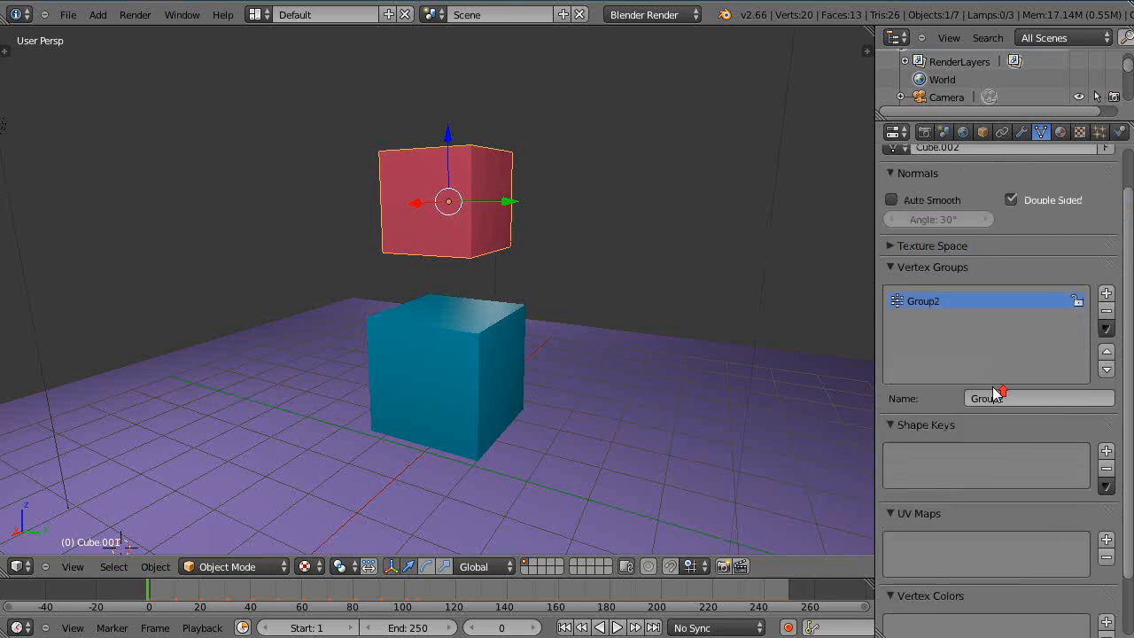
pyautogui.click(1121, 131)
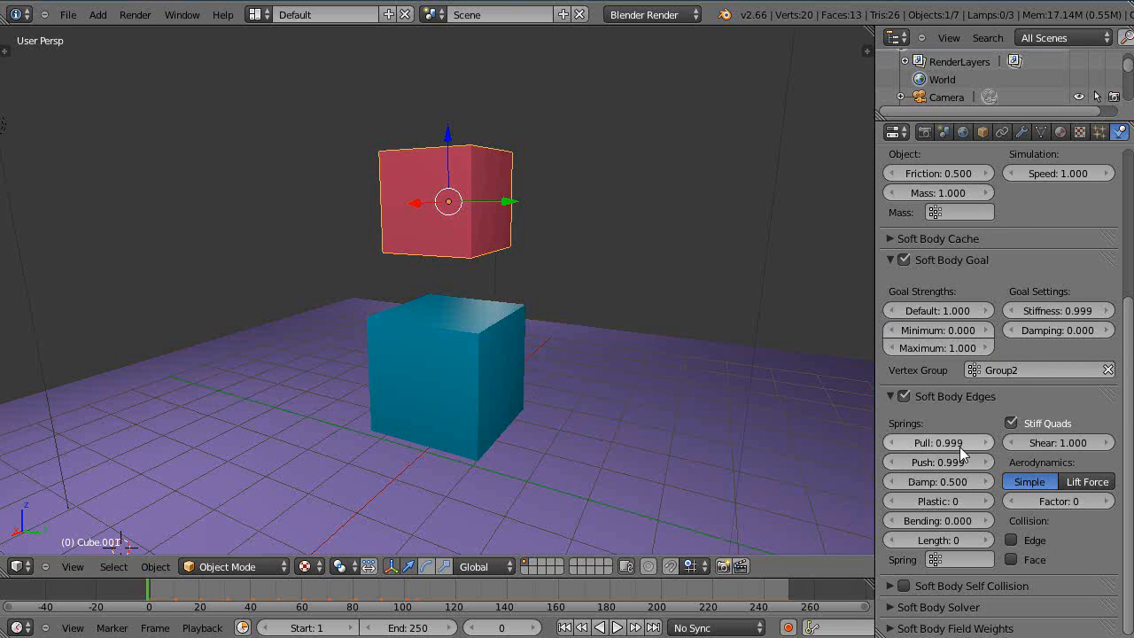
pyautogui.moveTo(938, 443)
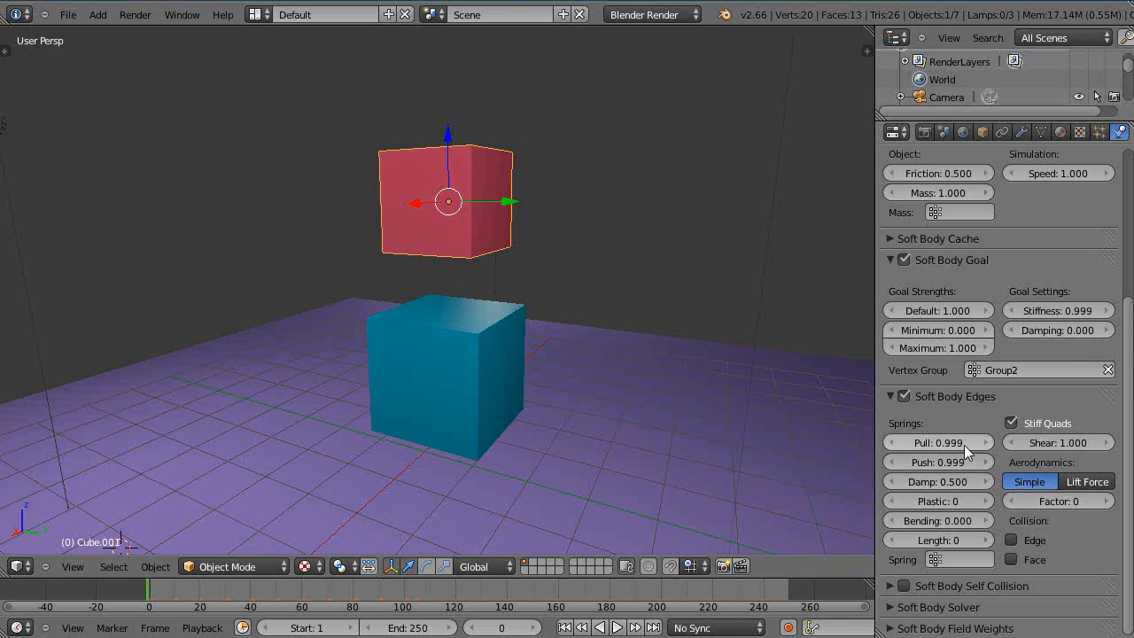
pyautogui.moveTo(940, 443)
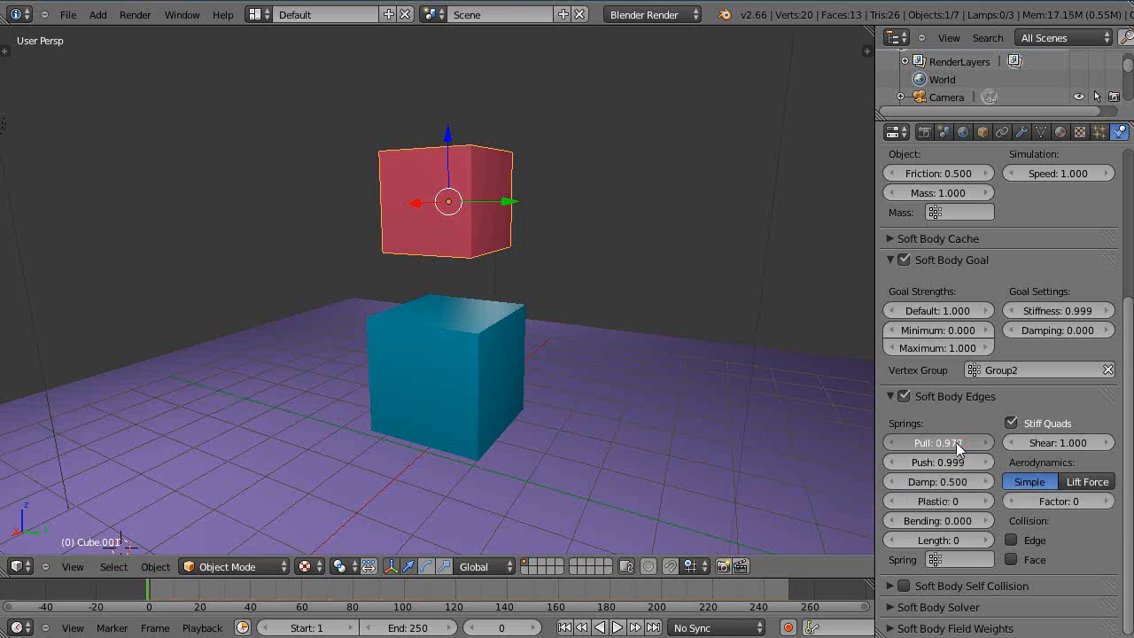
# Step: Lower Soft Body Edges Pull from 0.999 to 0.767 and view the Group2 weight painting
pyautogui.moveTo(955, 446); pyautogui.dragTo(929, 454)
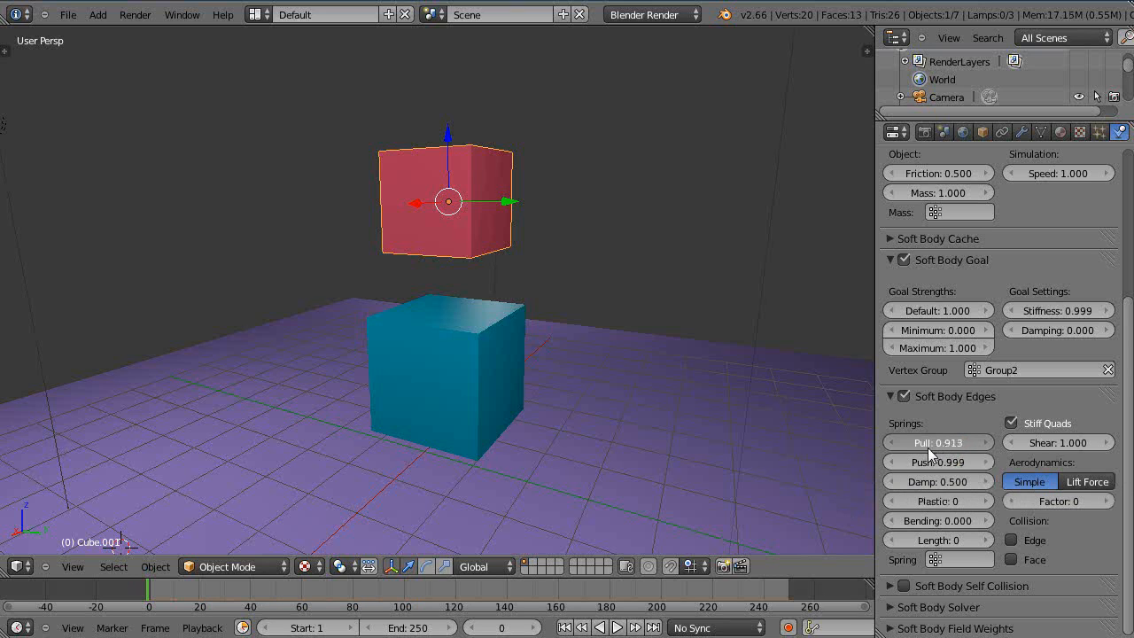
pyautogui.moveTo(957, 443); pyautogui.dragTo(921, 443)
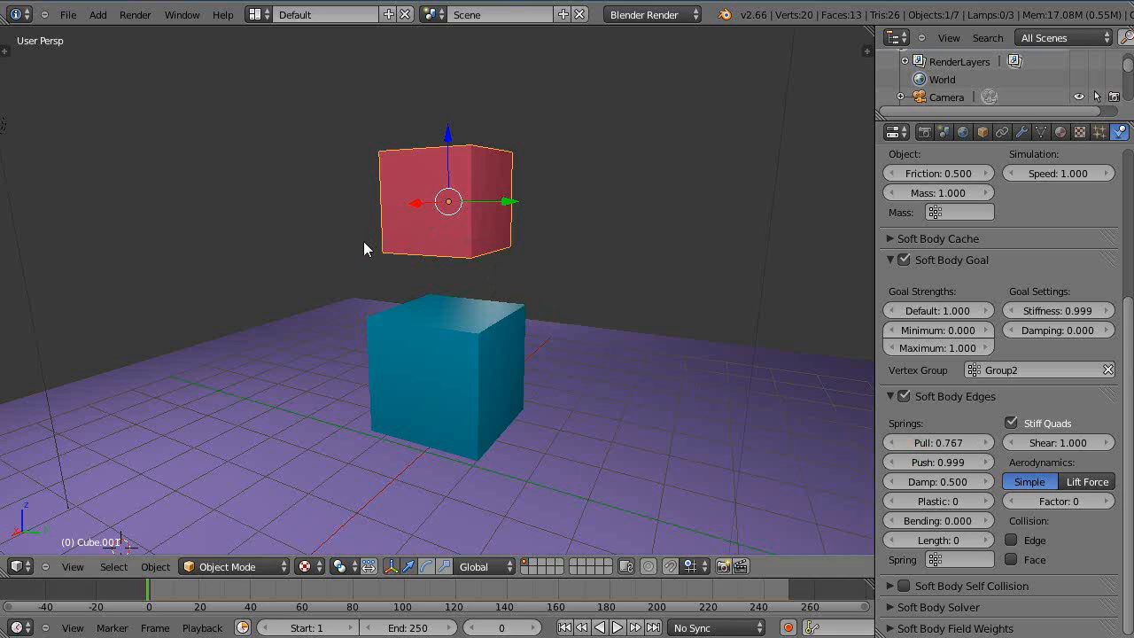
pyautogui.moveTo(454, 263)
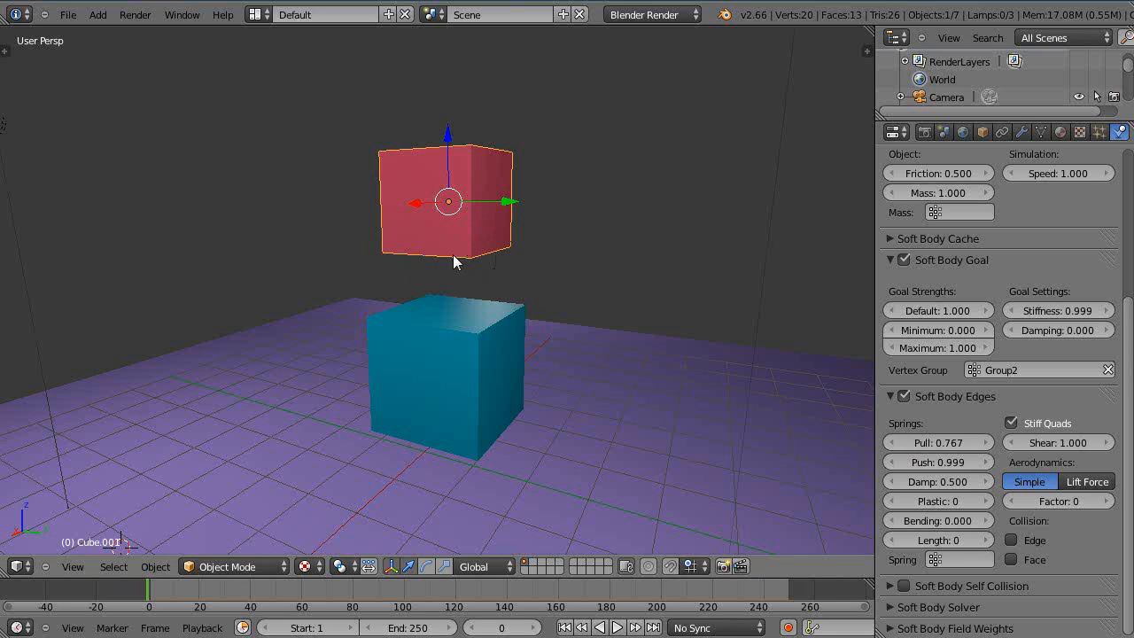
pyautogui.moveTo(418, 156)
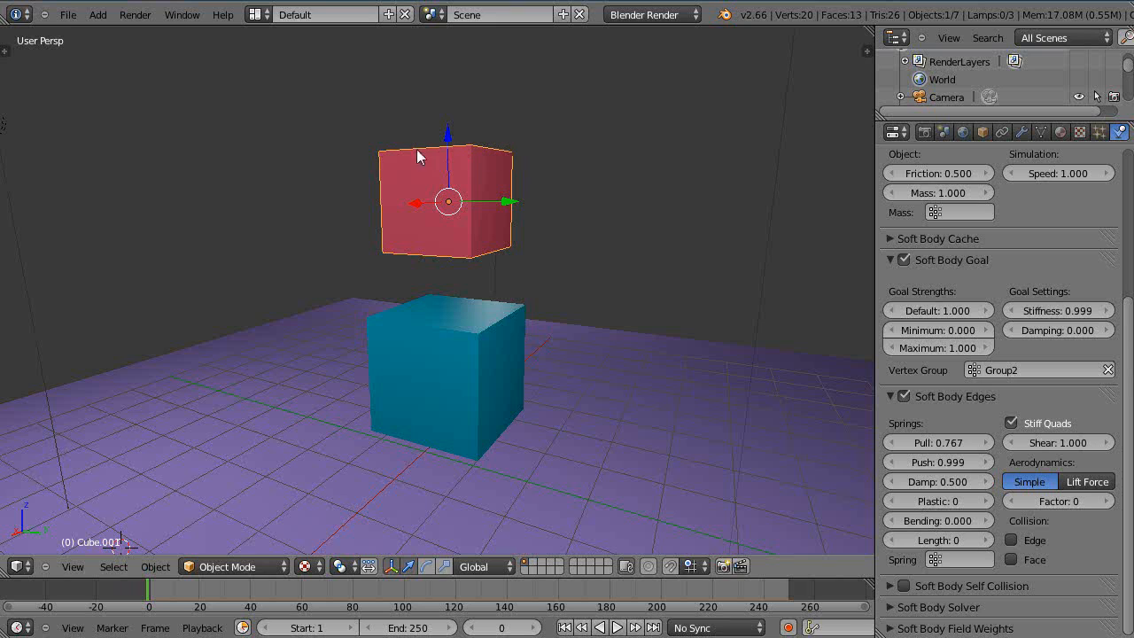
pyautogui.moveTo(482, 149)
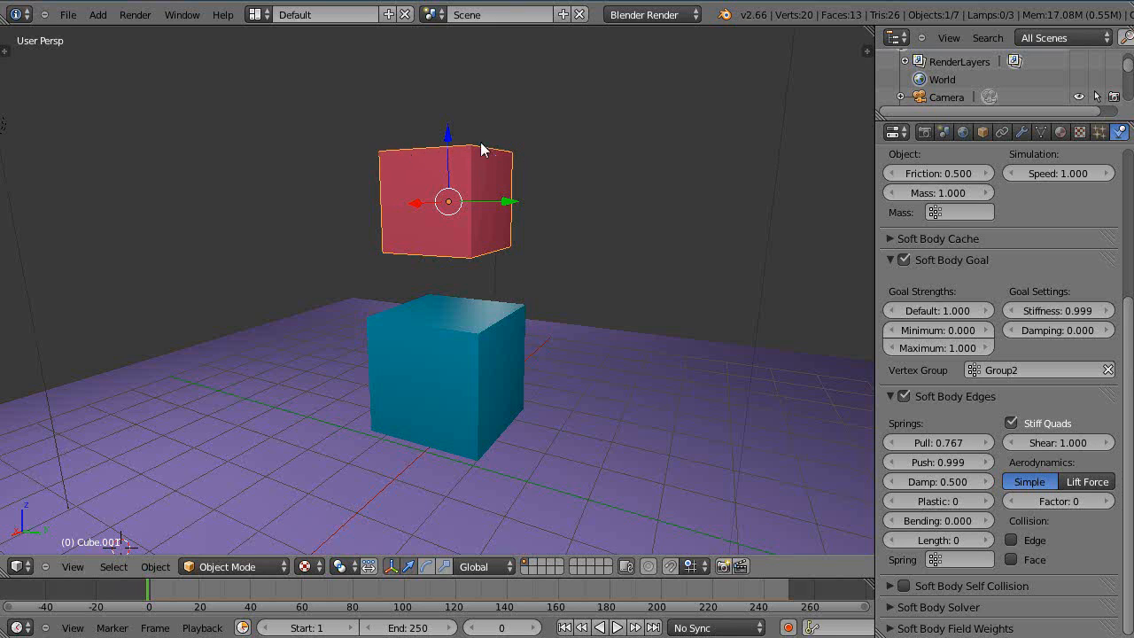
pyautogui.moveTo(393, 234)
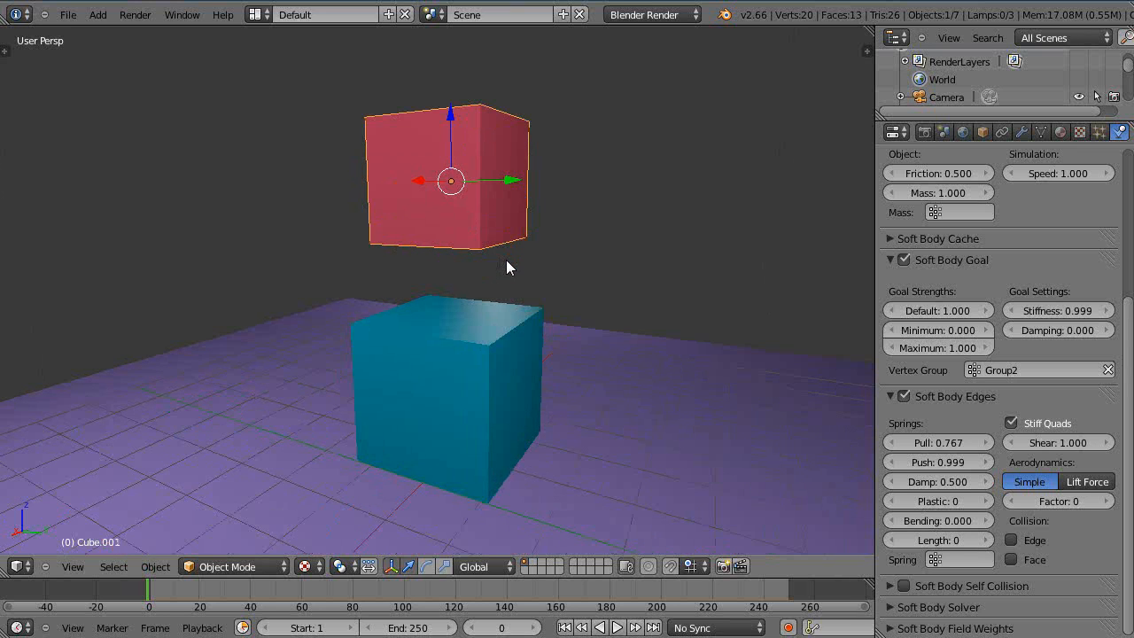
pyautogui.moveTo(353, 468)
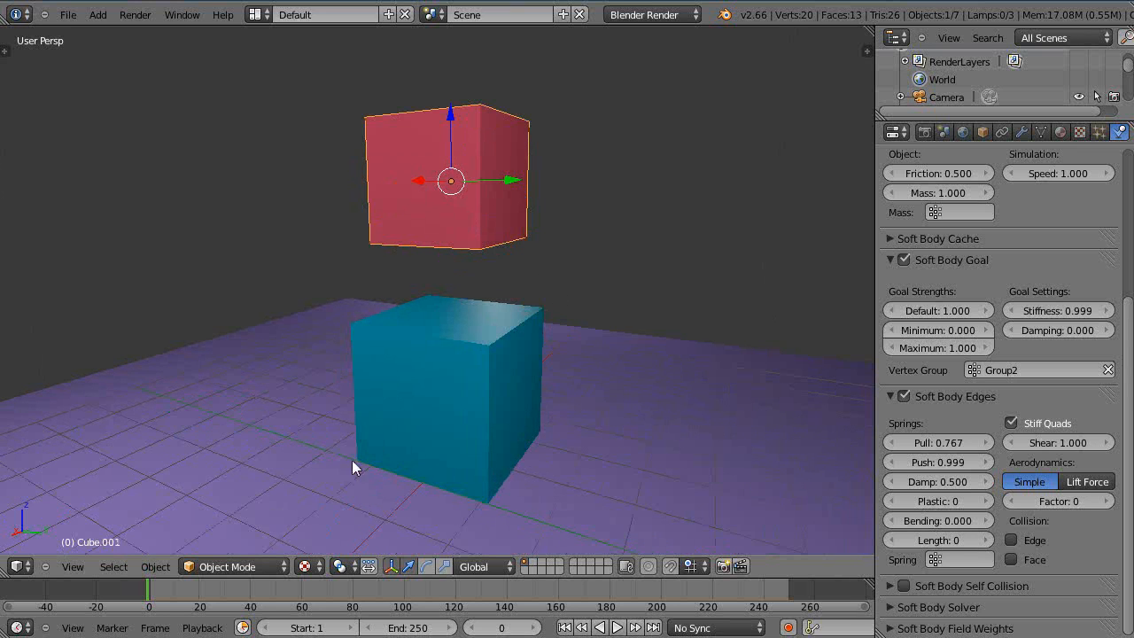
pyautogui.click(227, 567)
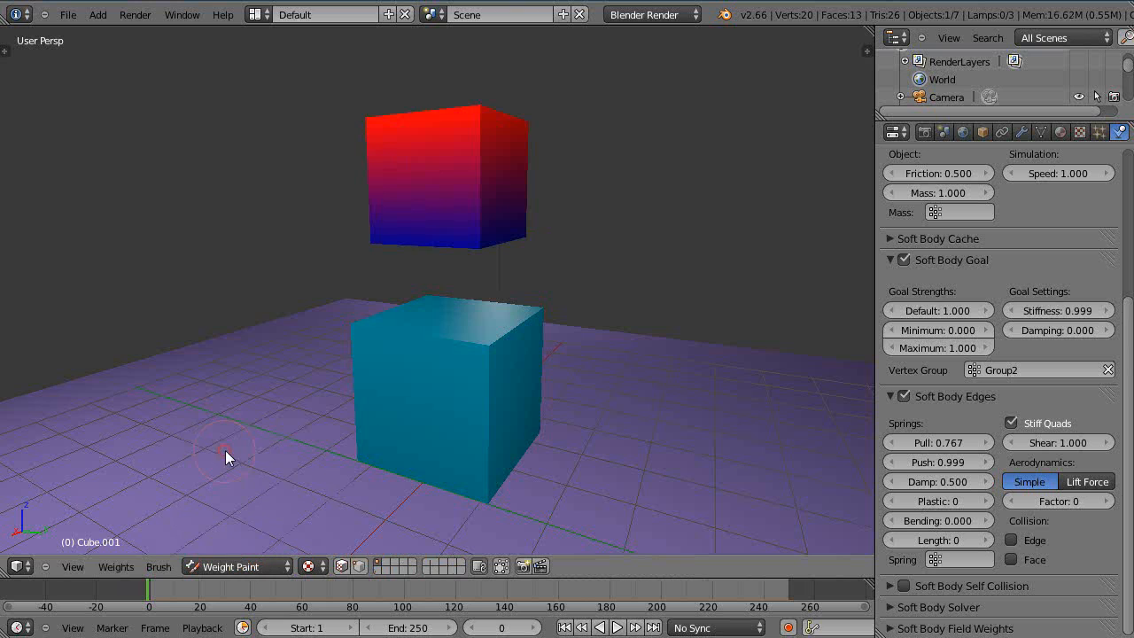
pyautogui.moveTo(435, 132)
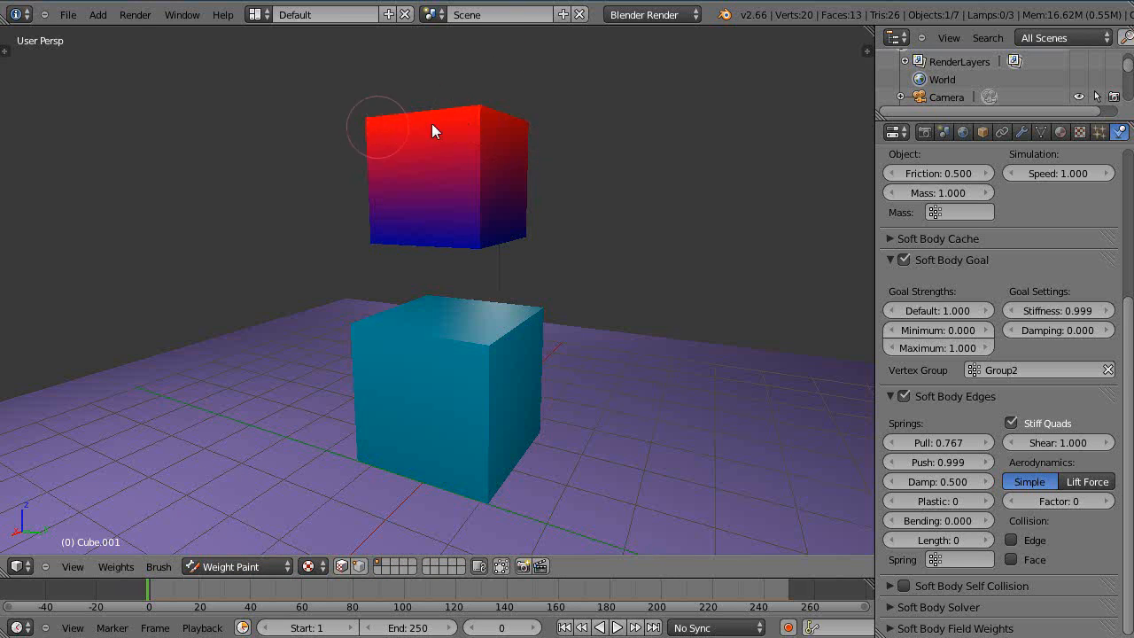
pyautogui.moveTo(376, 346)
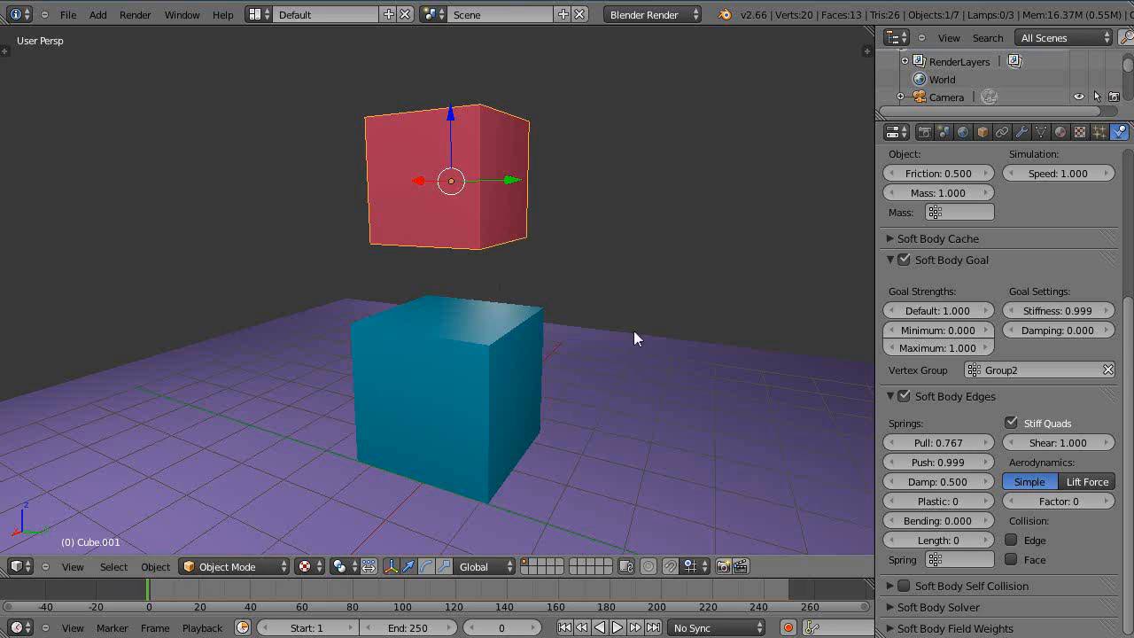
# Step: Start playback of the soft body animation with edge Pull at 0.494
pyautogui.click(617, 627)
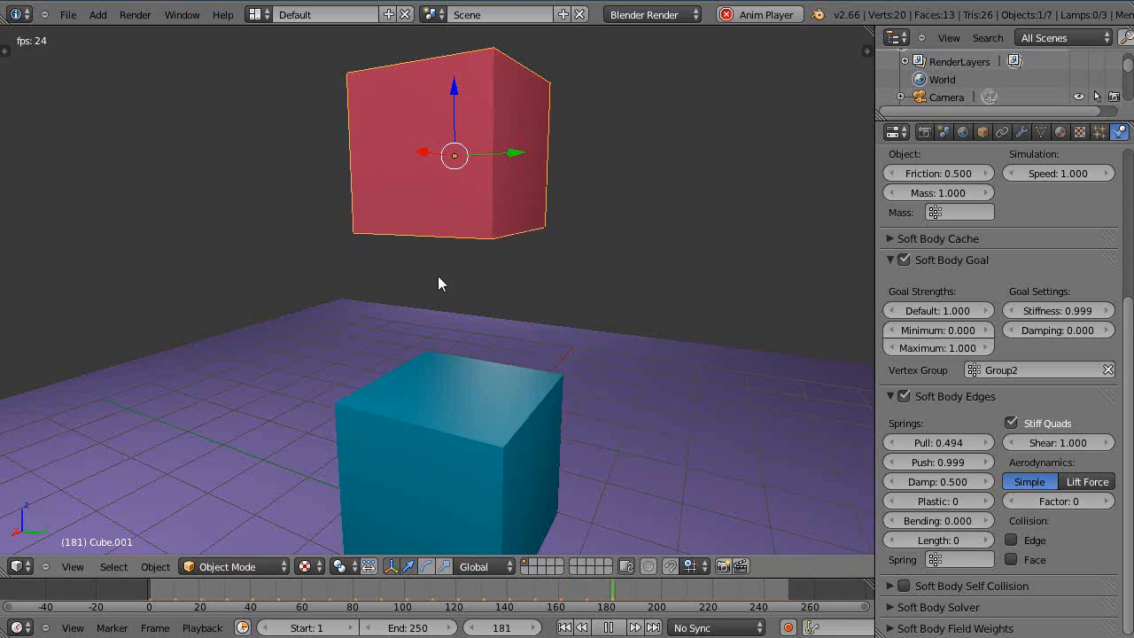
# Step: Drag edge Pull down to 0.007992 so the red cube stretches downward during playback
pyautogui.click(940, 443)
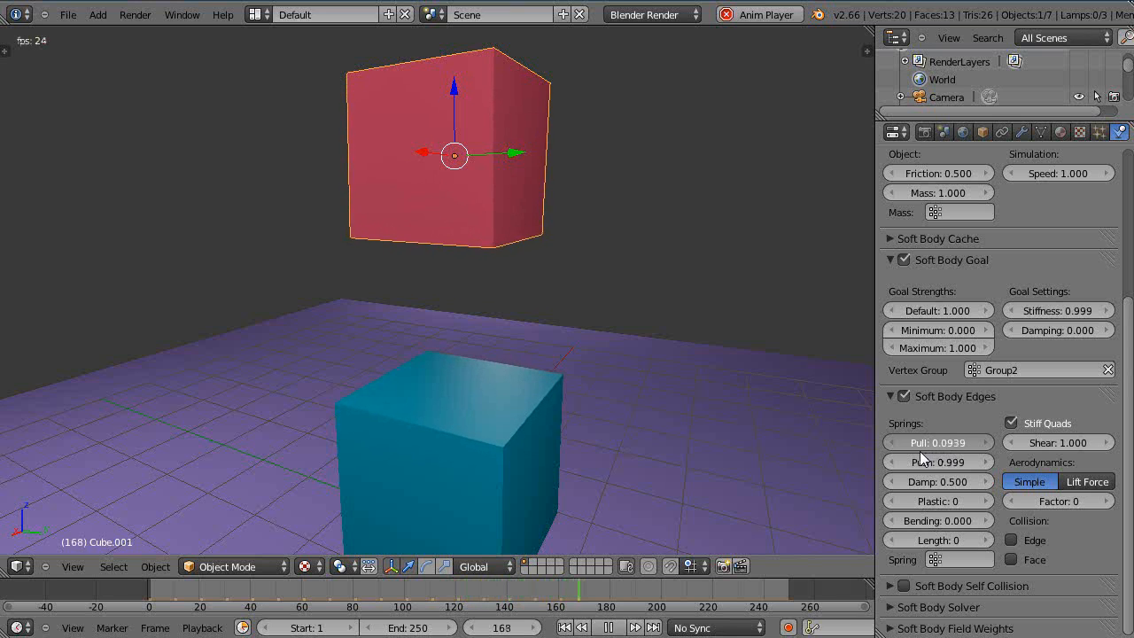
pyautogui.moveTo(939, 443); pyautogui.dragTo(913, 443)
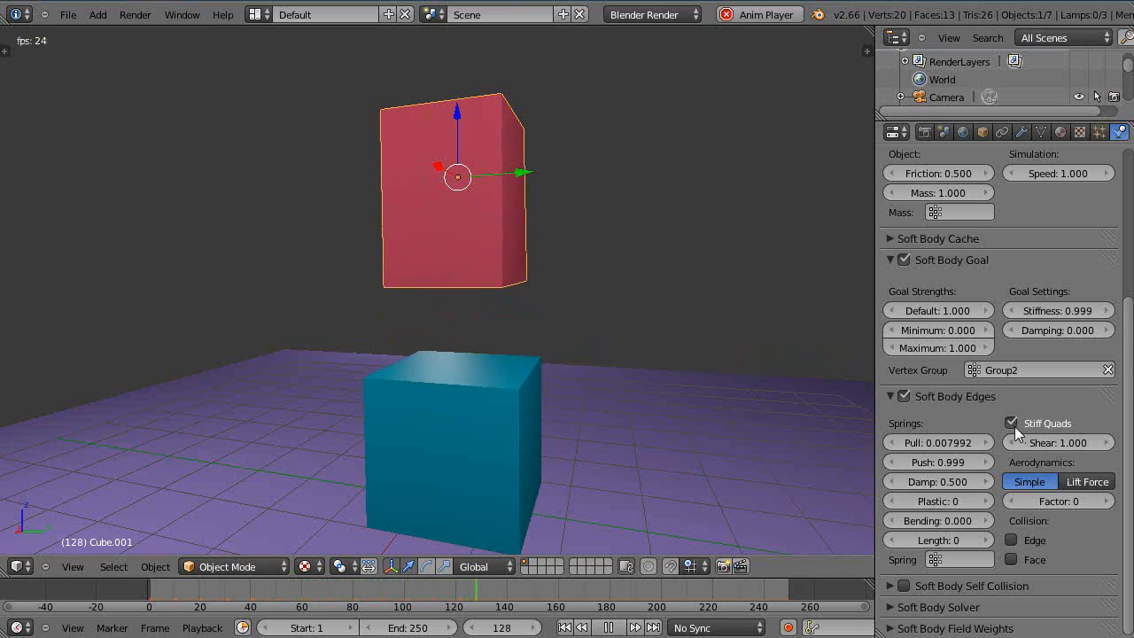
# Step: Uncheck Stiff Quads so the stretched red cube caves in during playback
pyautogui.click(1012, 422)
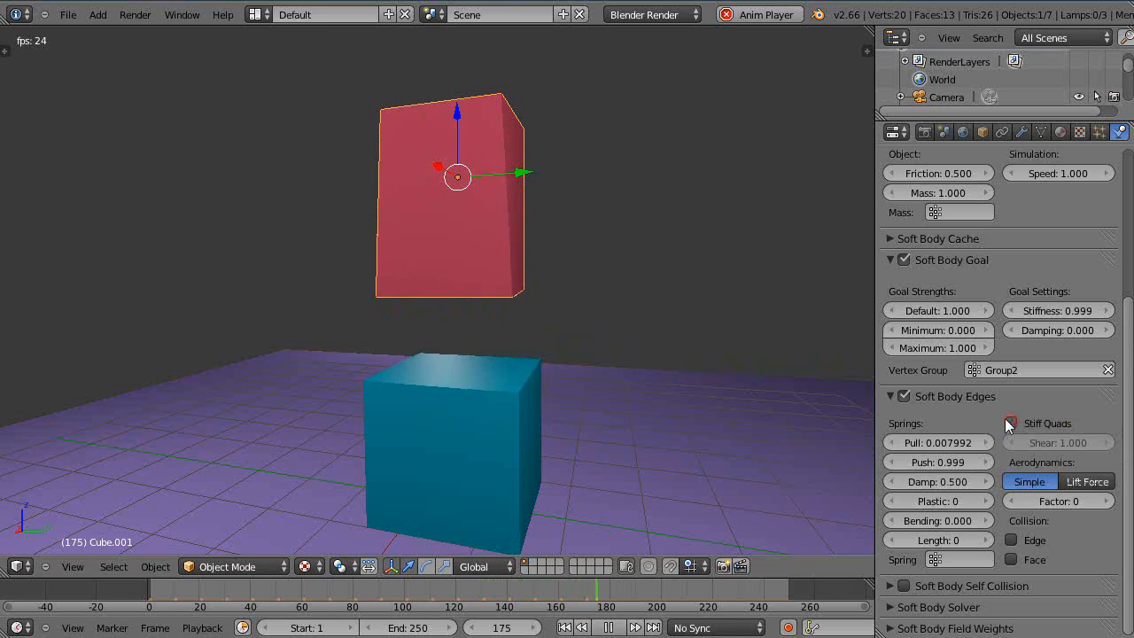
pyautogui.click(143, 589)
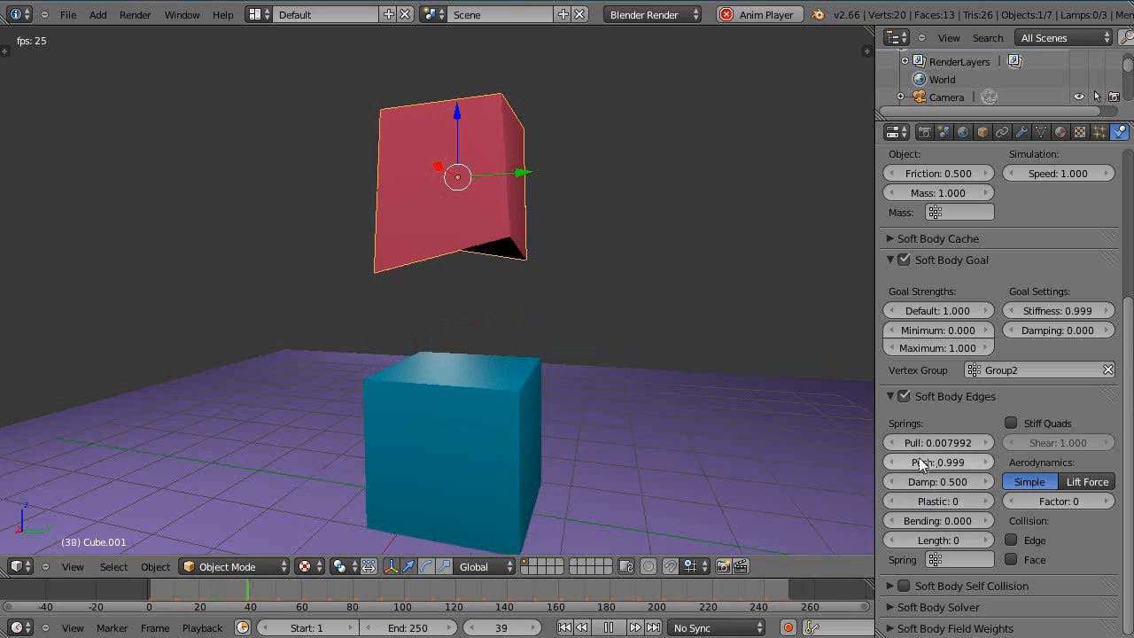
# Step: Re-enable Stiff Quads for the red cube's soft body edges
pyautogui.click(1011, 421)
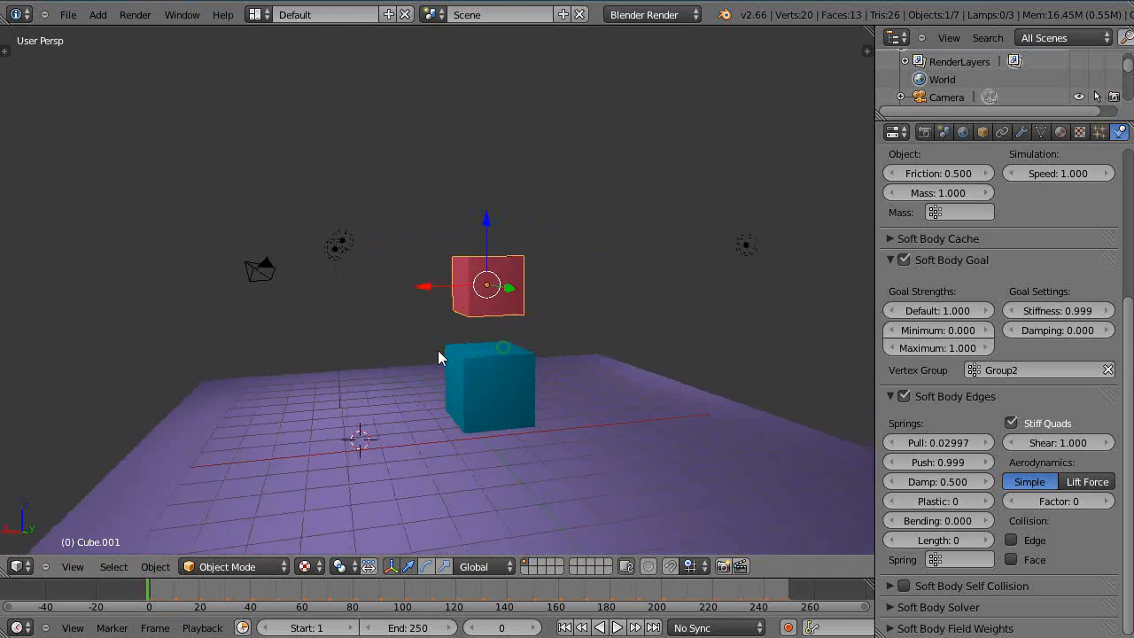
pyautogui.moveTo(444, 358); pyautogui.dragTo(558, 386)
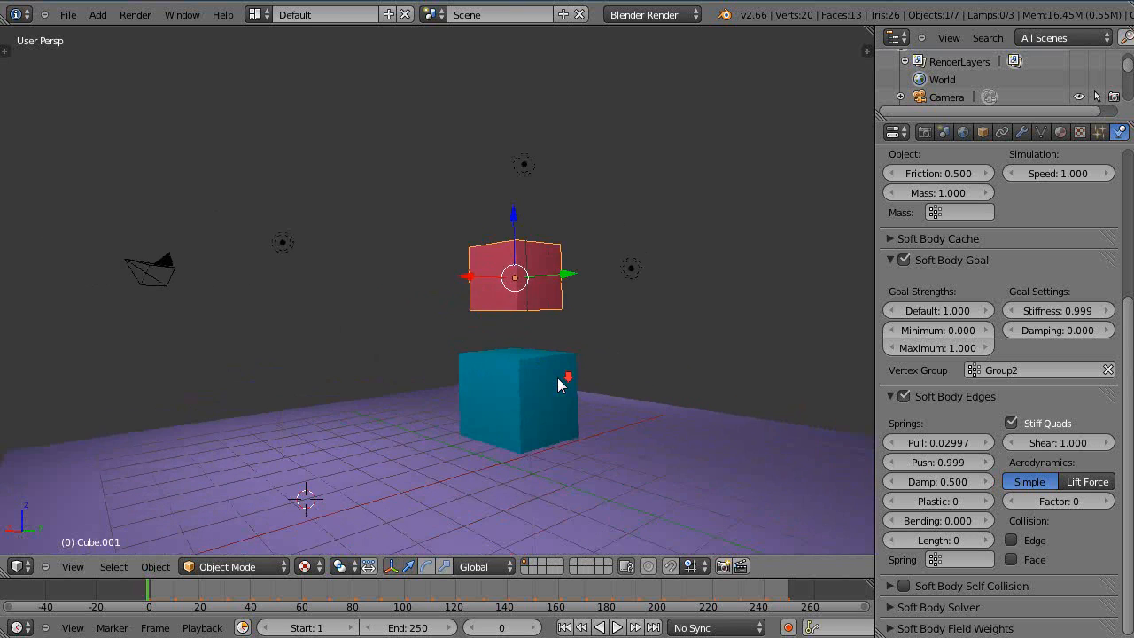
pyautogui.moveTo(558, 386); pyautogui.dragTo(510, 389)
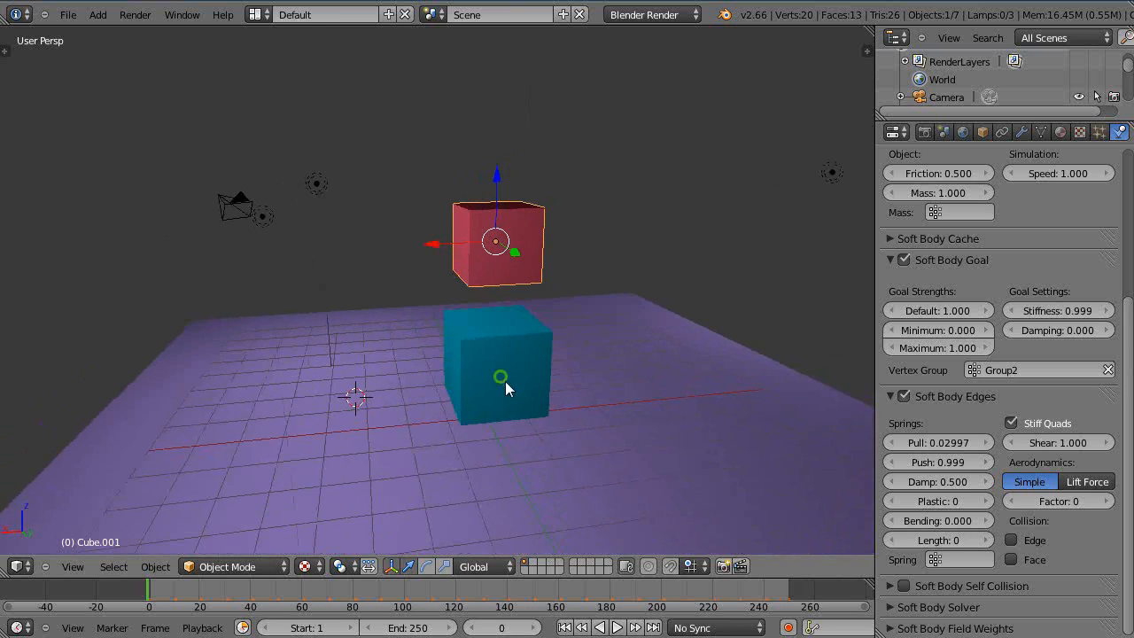
pyautogui.moveTo(500, 376); pyautogui.dragTo(599, 372)
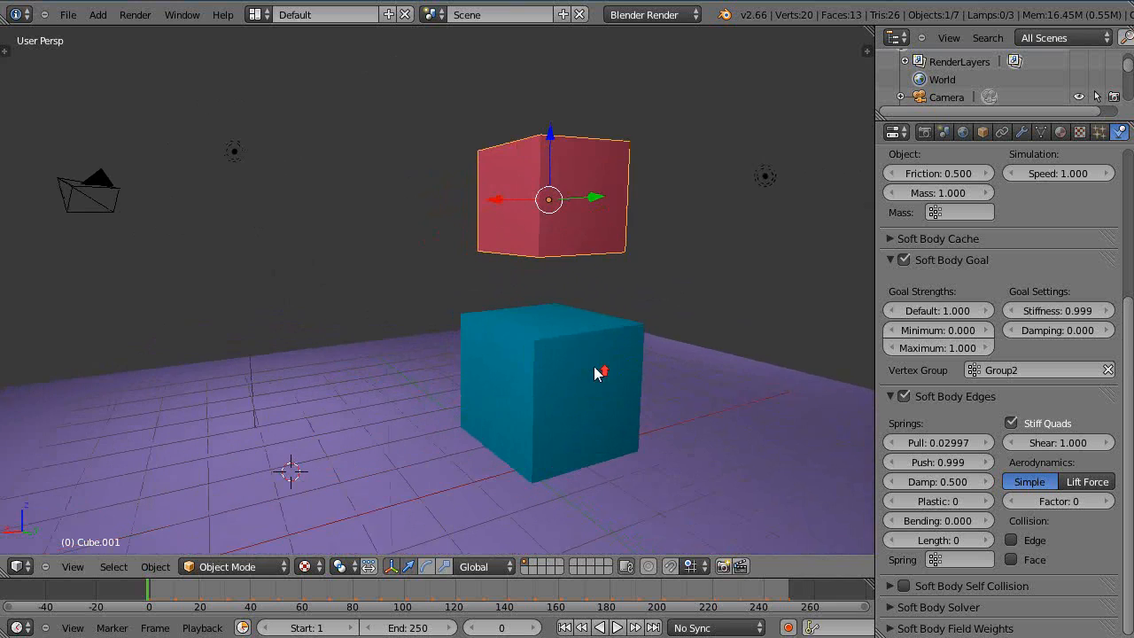